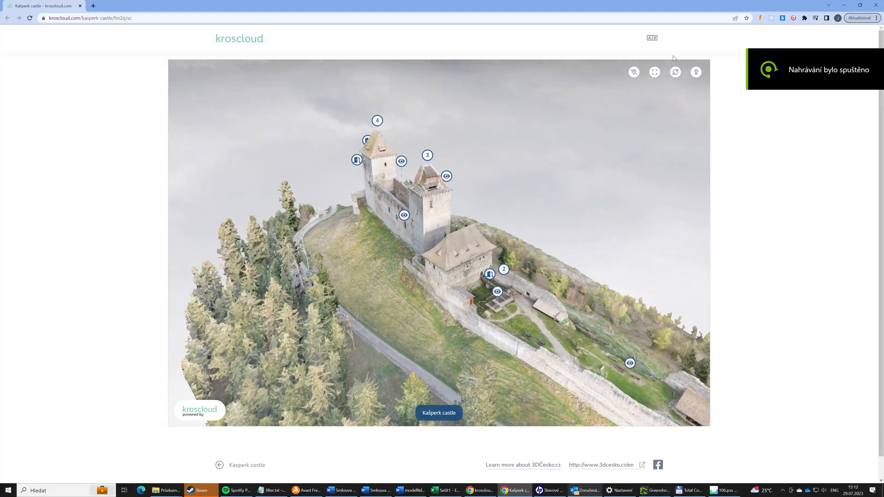
Step: View the castle scene full screen, orbit the model and return from a panorama
click(654, 72)
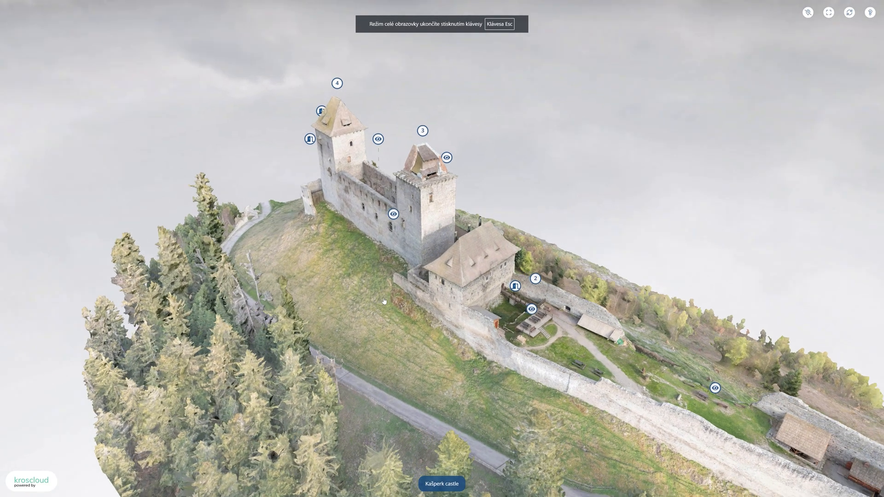
drag(383, 302, 490, 316)
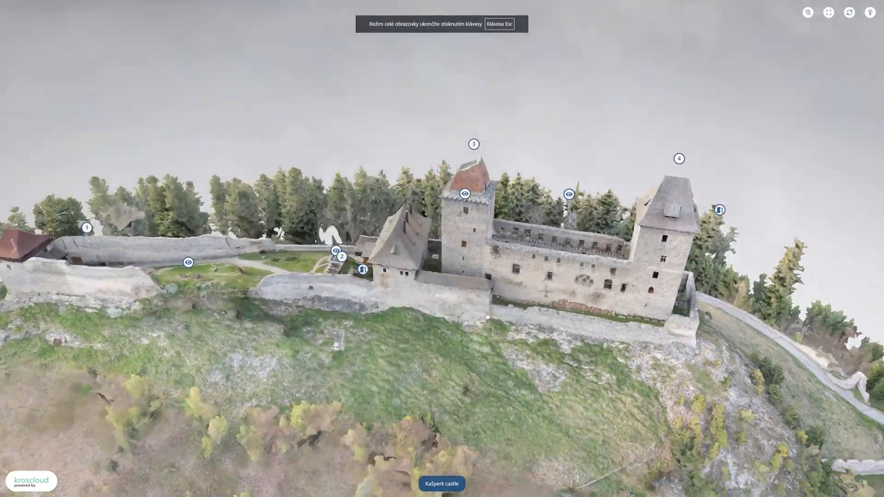
drag(486, 316, 528, 324)
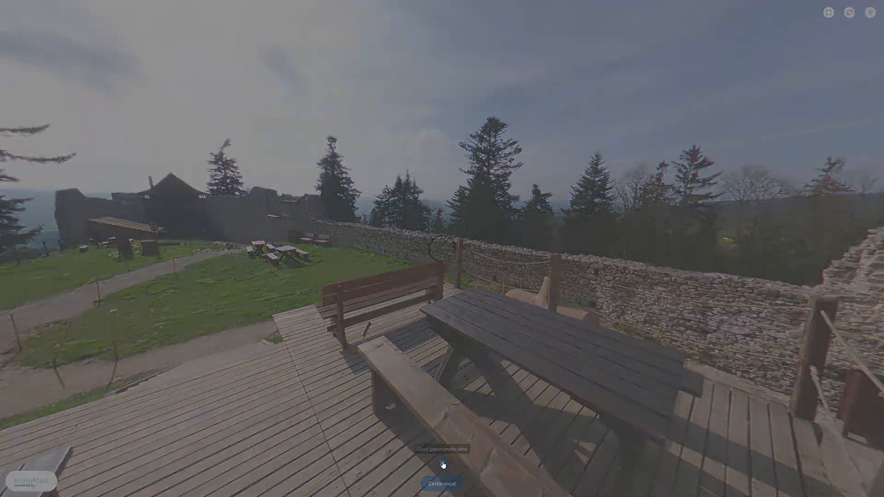
click(442, 449)
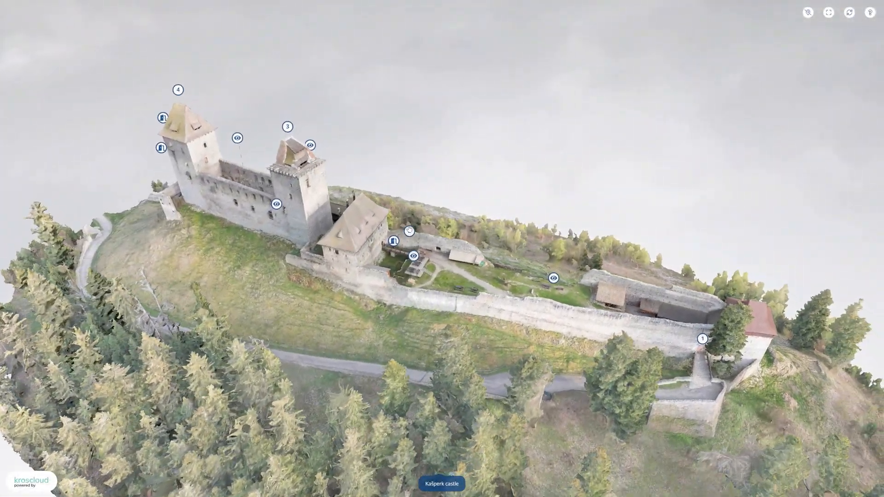
Step: Start the point tour at First gate and advance to the next point
click(287, 127)
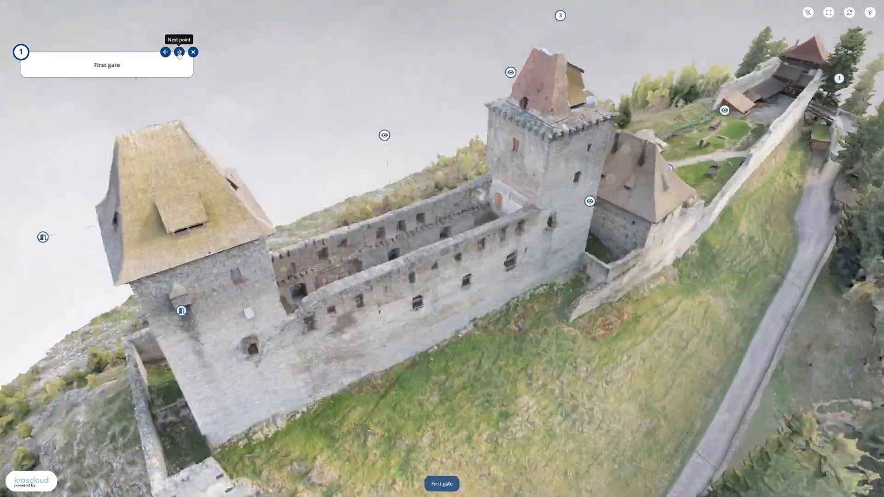
click(178, 52)
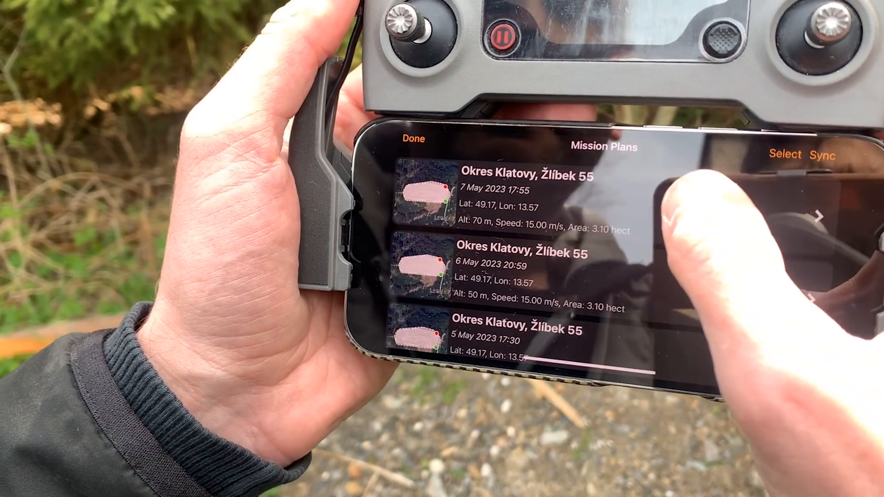
click(525, 200)
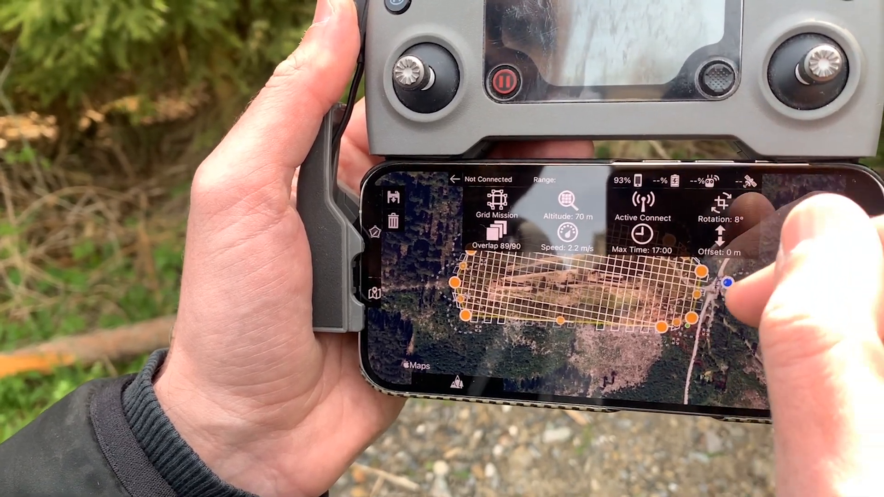
click(494, 231)
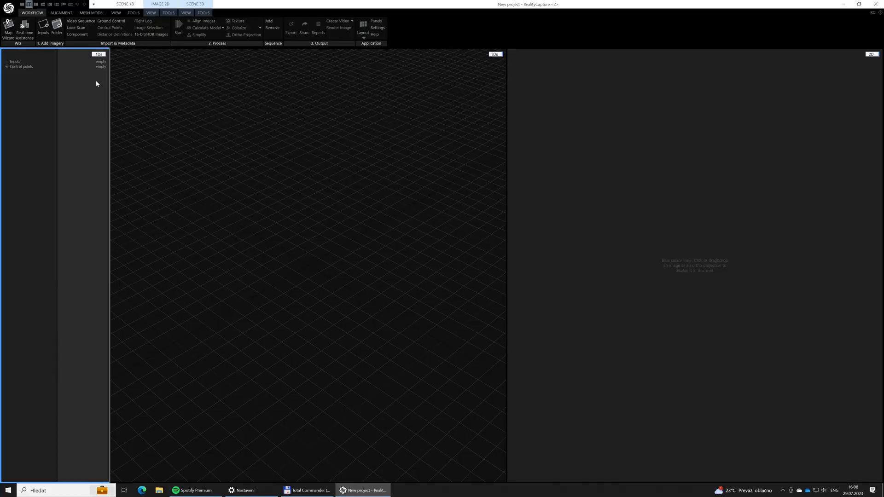
mouse_move(89, 76)
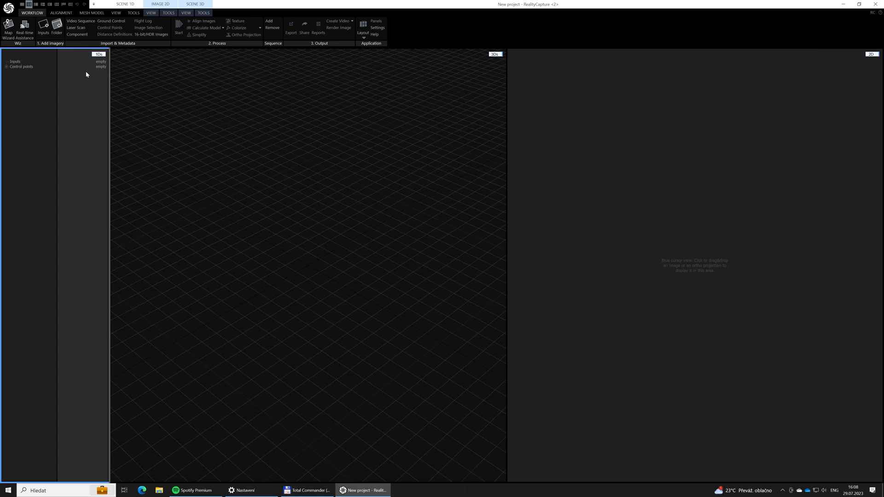
mouse_move(82, 70)
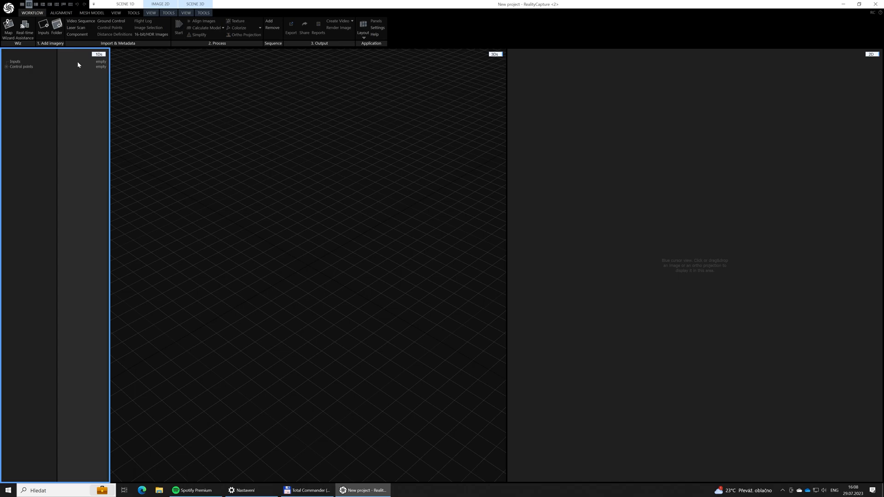
mouse_move(75, 60)
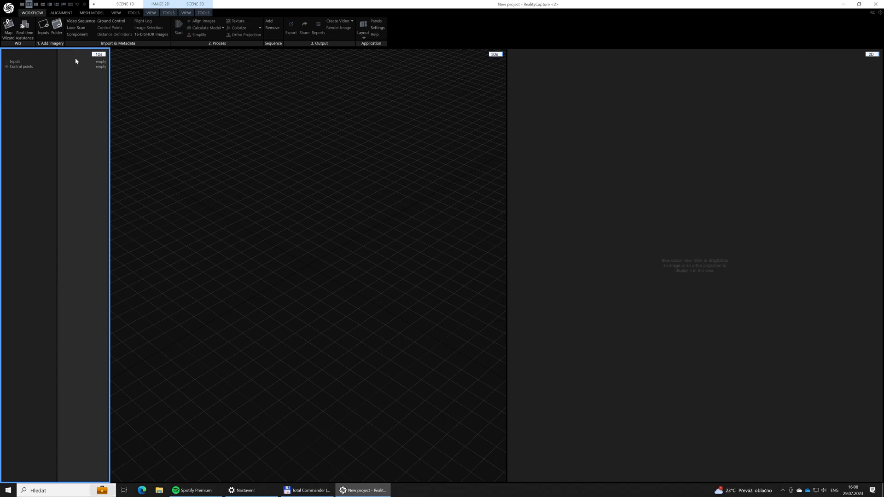
mouse_move(73, 58)
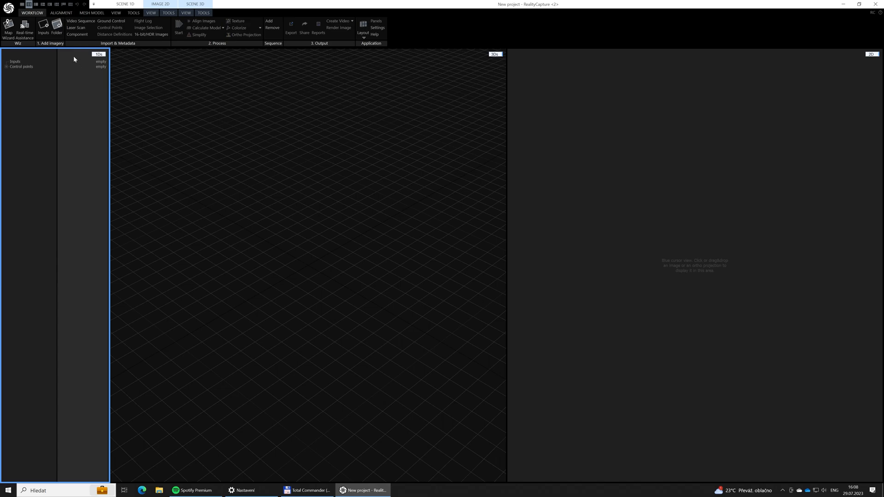
mouse_move(69, 54)
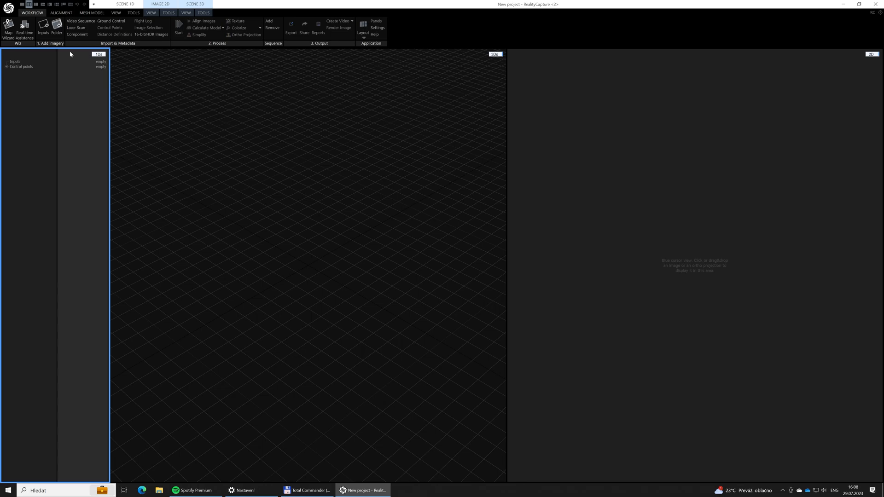
mouse_move(70, 51)
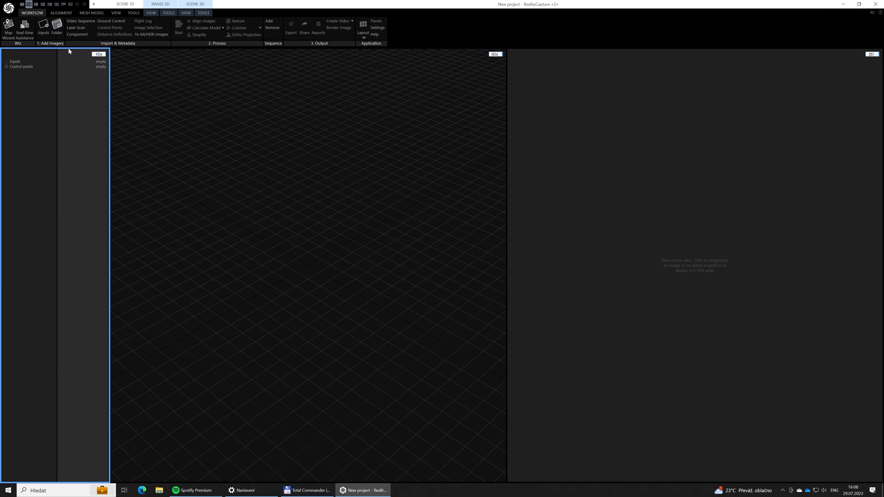
mouse_move(66, 47)
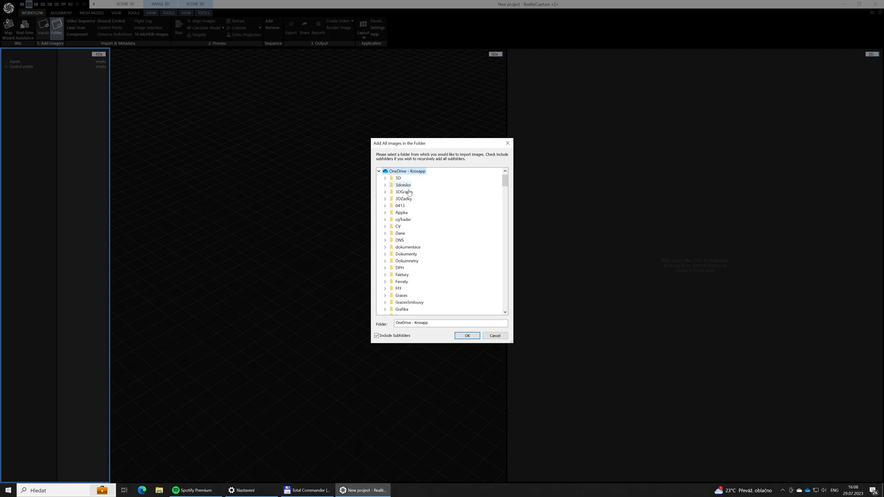
Step: Import all 1732 images from the folder and start Align Images
click(466, 335)
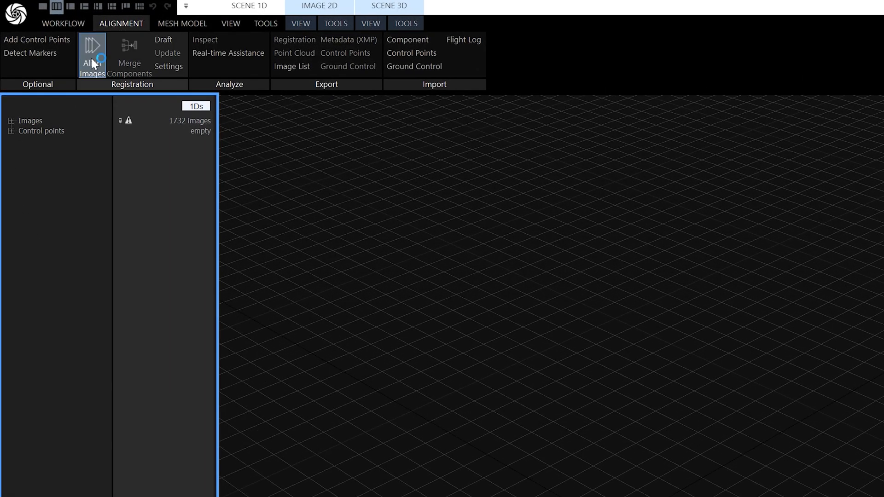
click(91, 55)
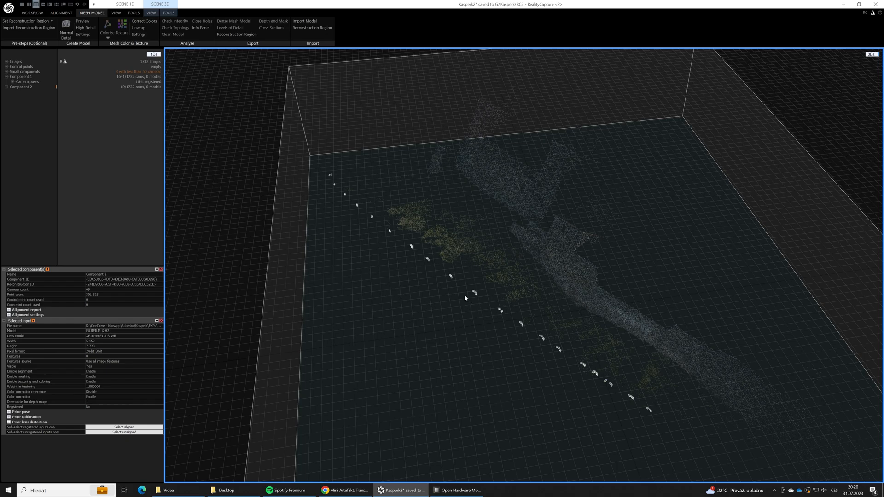
mouse_move(502, 278)
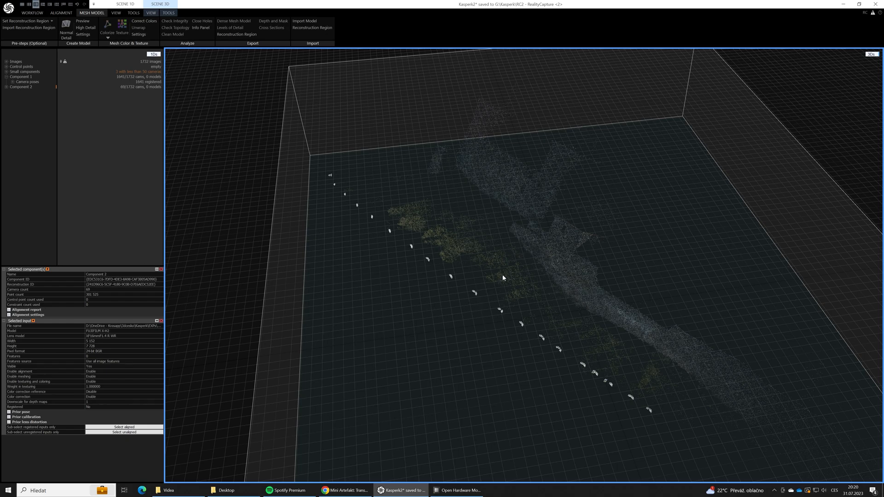
mouse_move(482, 291)
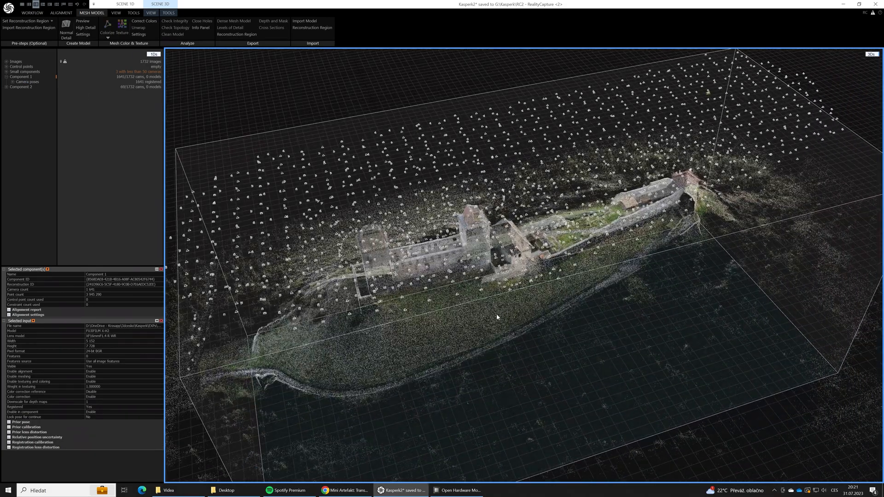
drag(244, 365, 648, 217)
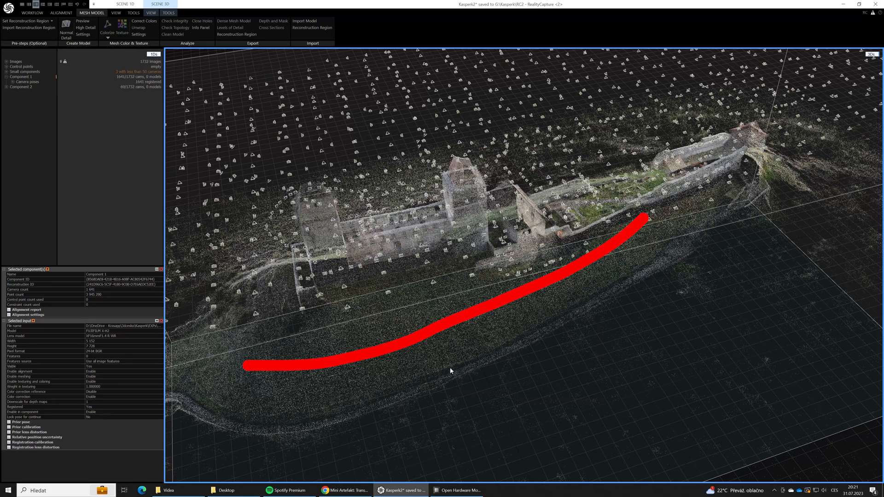
mouse_move(585, 327)
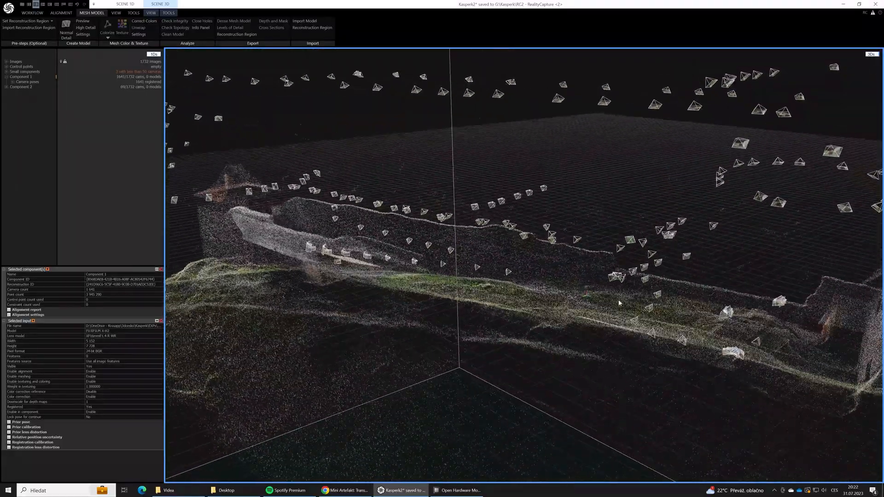
drag(618, 303, 718, 335)
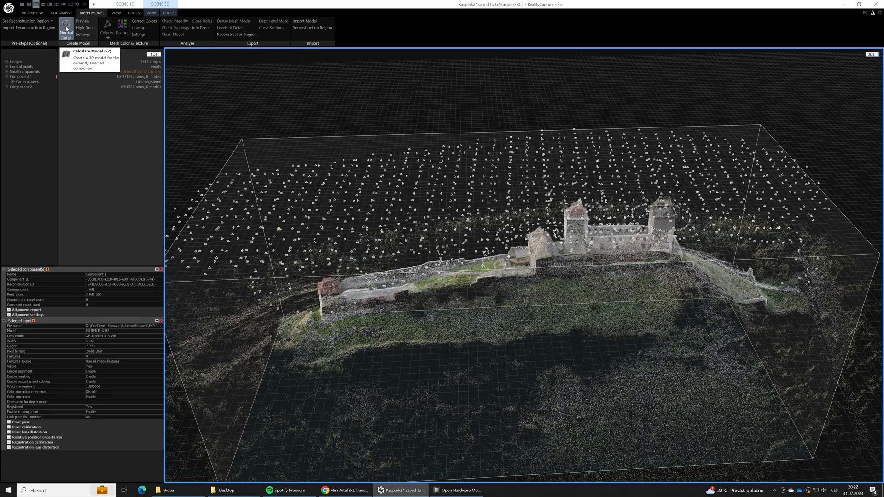
Step: Calculate the normal-detail mesh, producing Model 1 with 445.1M triangles
click(66, 29)
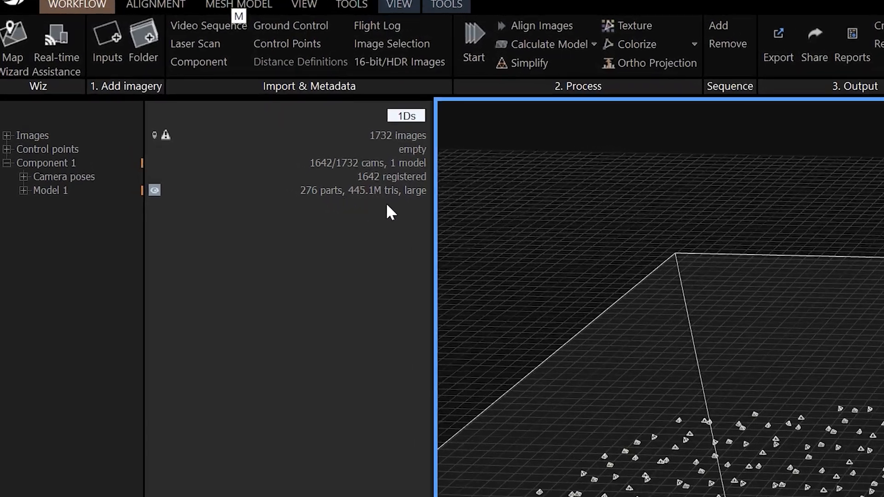
mouse_move(376, 241)
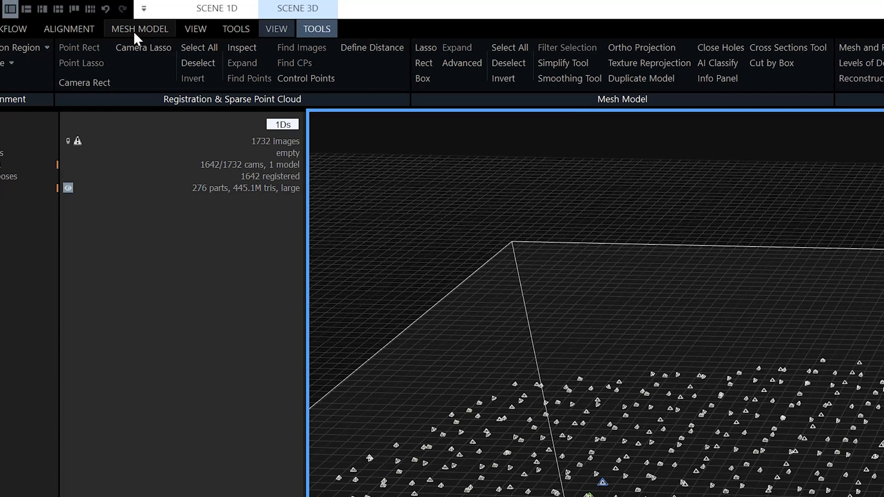
click(139, 29)
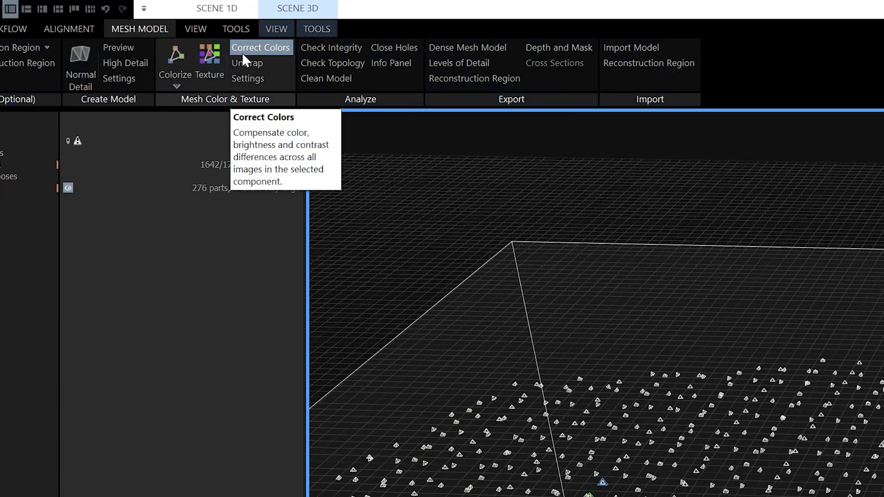
Step: Bring up the Simplify Tool for reducing the model's triangle count
click(317, 29)
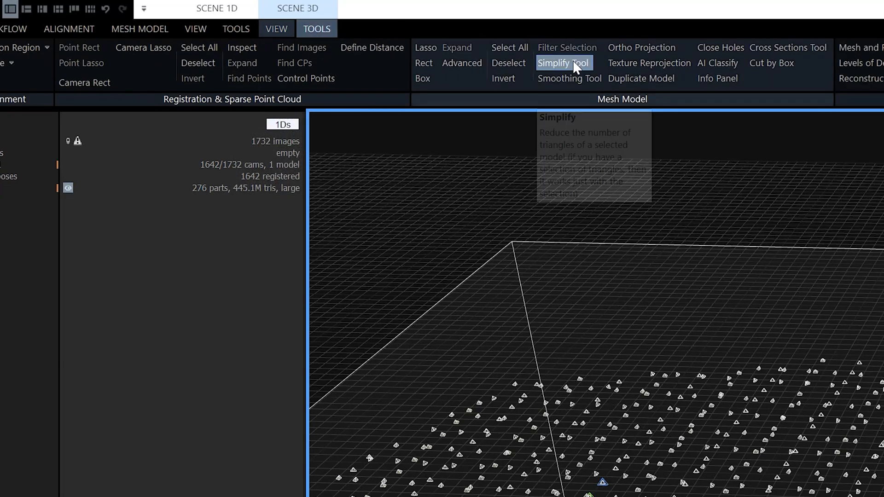
mouse_move(562, 63)
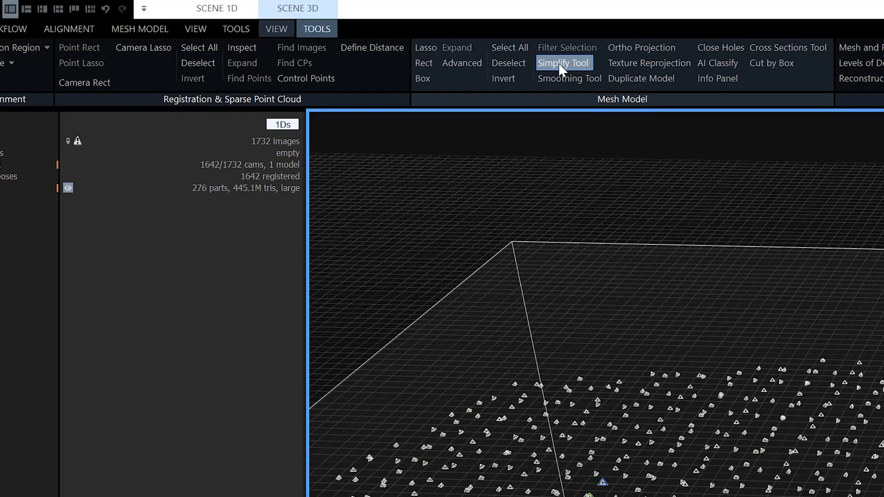
click(563, 62)
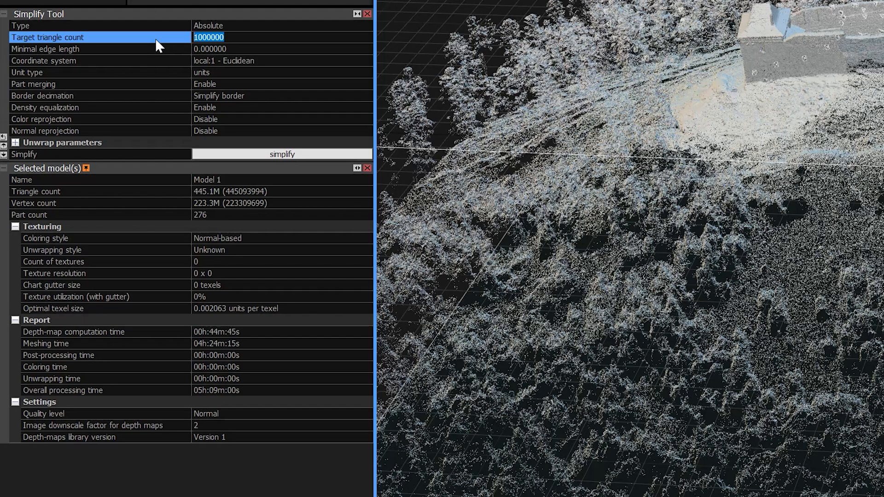
Step: Simplify the castle model to a target of 20 000 000 triangles
text(20)
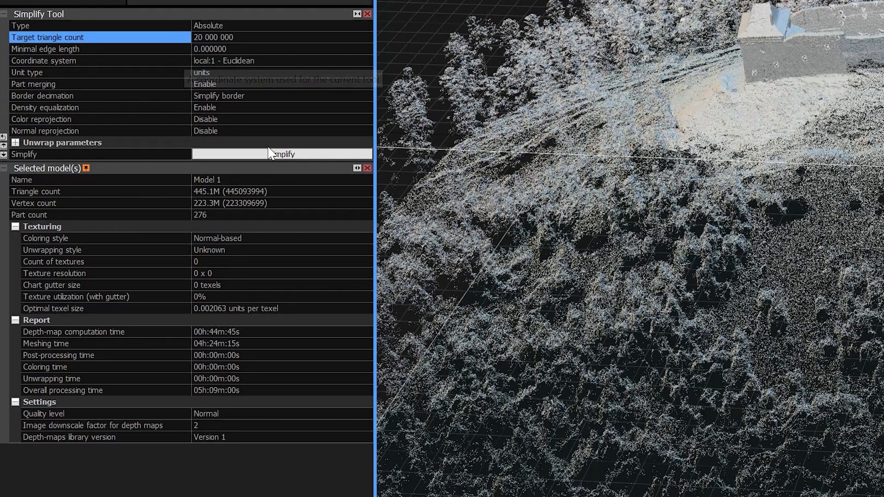
click(282, 154)
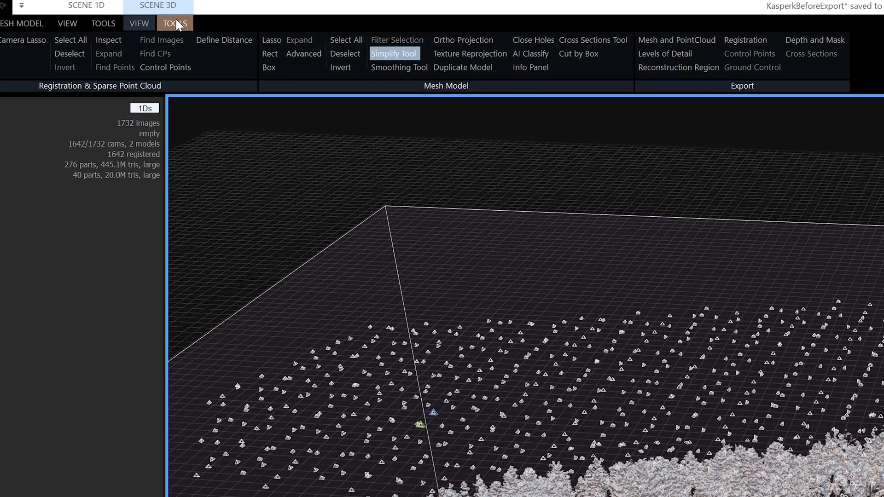
Step: Show the 20M-triangle Model 2 and orbit to look down on the whole site
click(139, 23)
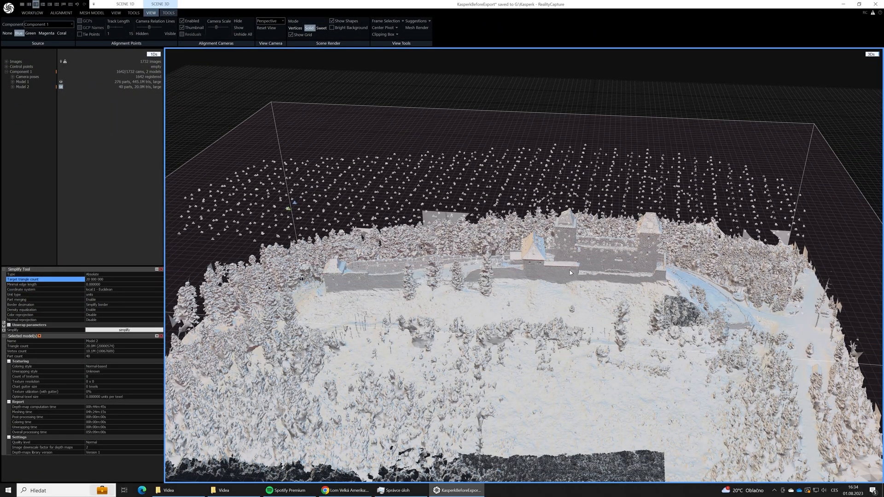
drag(569, 273, 550, 302)
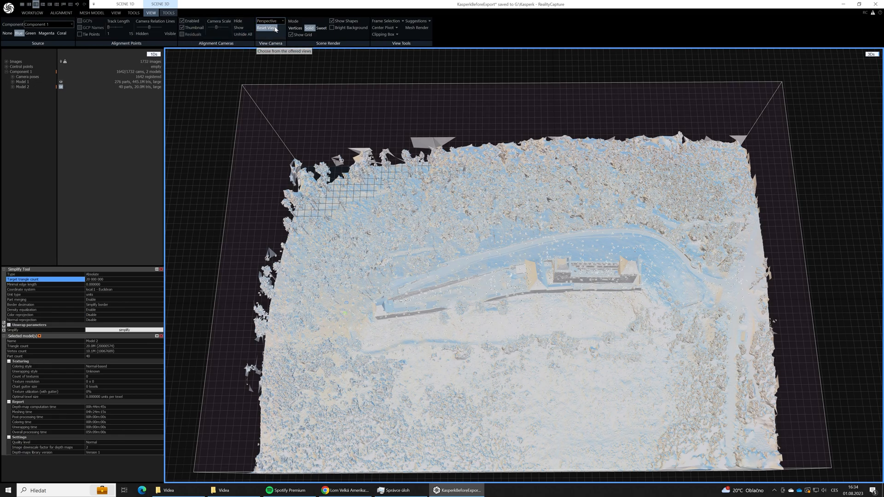
Step: Lasso an oval around the castle from the top view and check it in perspective
click(269, 21)
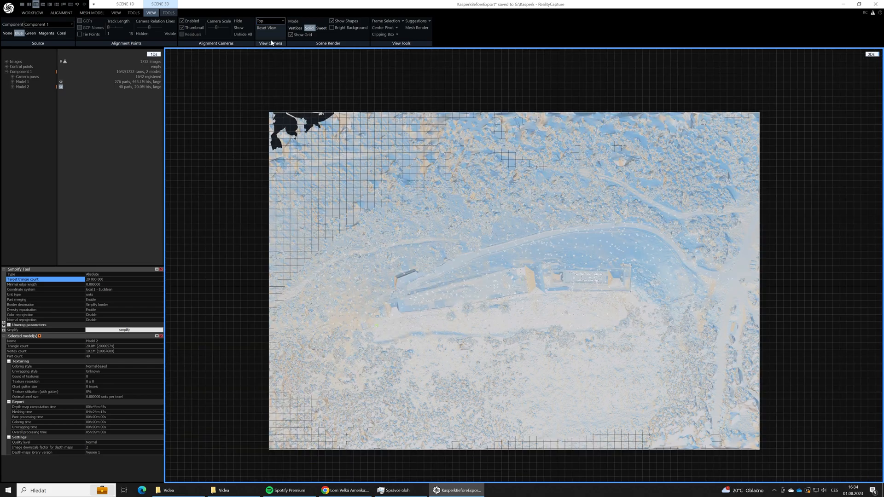
click(168, 13)
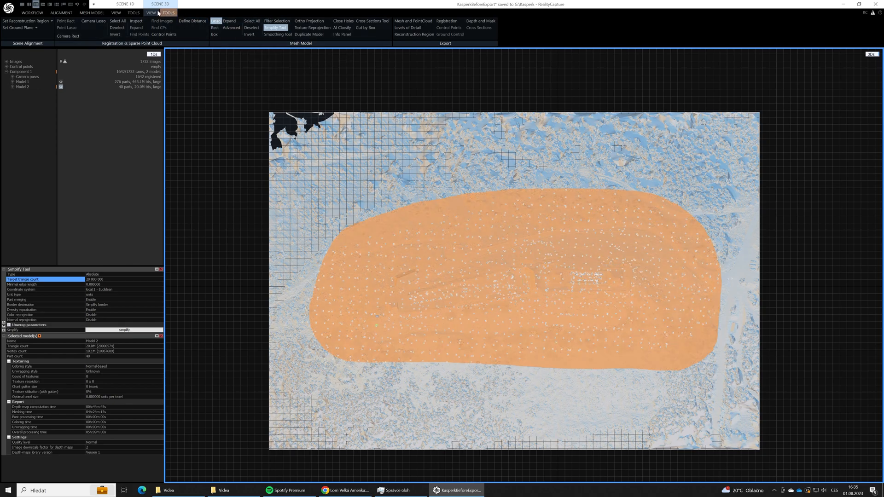
click(151, 13)
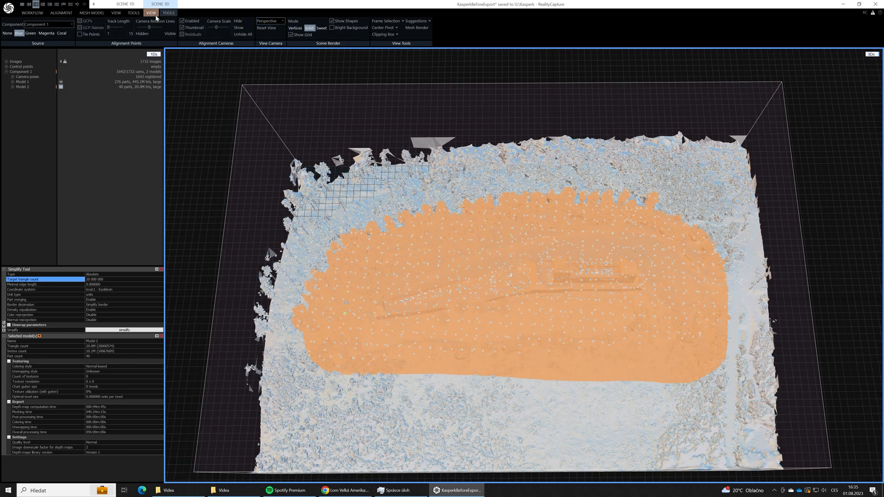
Step: Invert the selection and filter away the outer terrain, creating Model 3
click(168, 12)
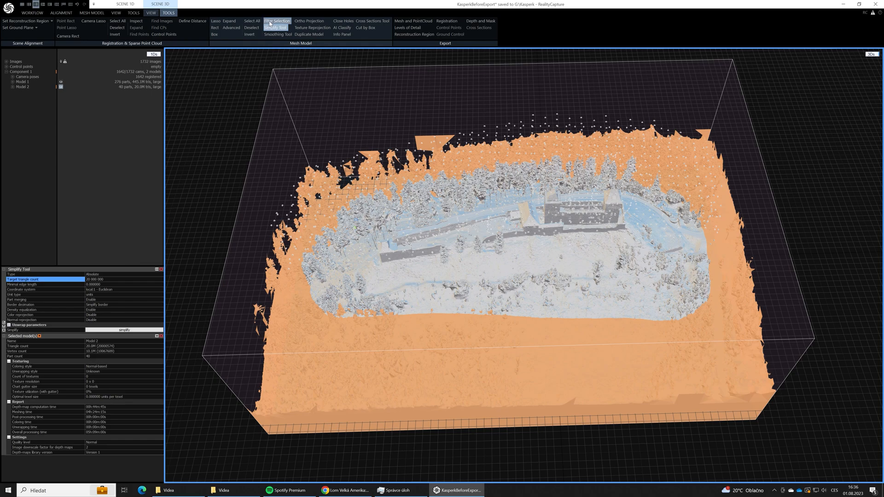
click(276, 28)
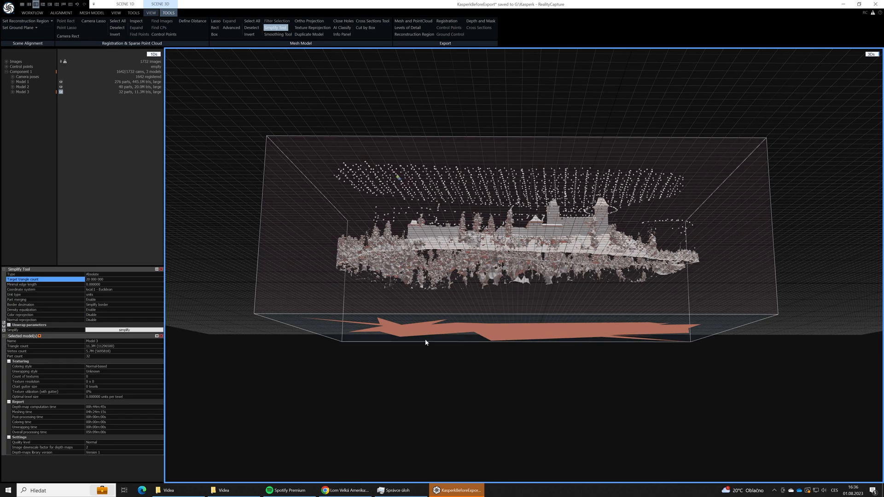
mouse_move(314, 304)
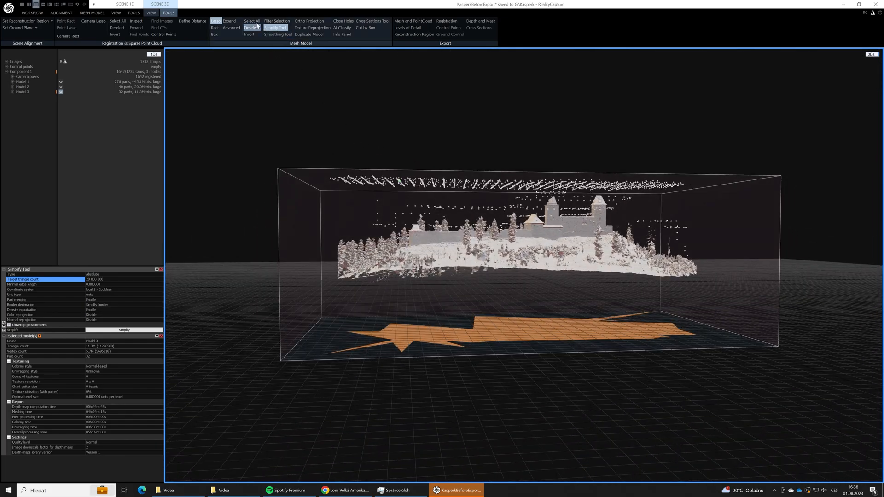
Step: Filter out the stray flat fragment beneath the castle, creating Model 4
click(124, 330)
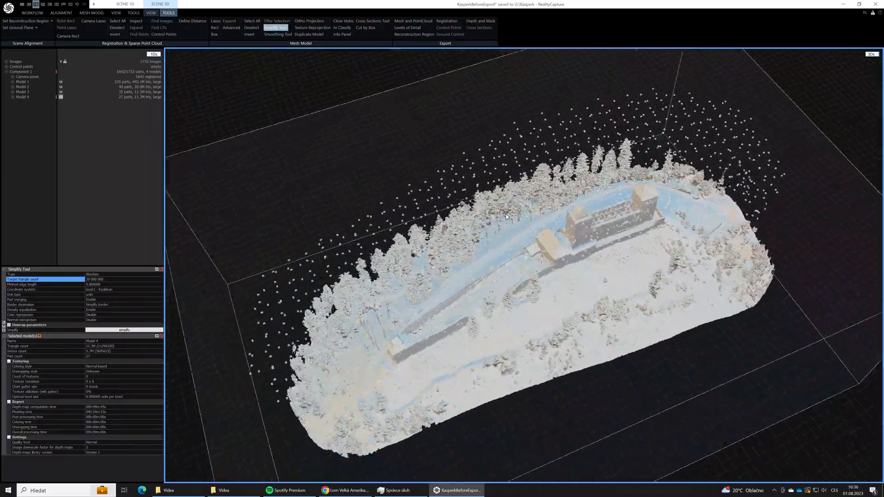
Step: Select Model 4's largest connected component and inspect the loose pieces left out
drag(507, 226, 502, 242)
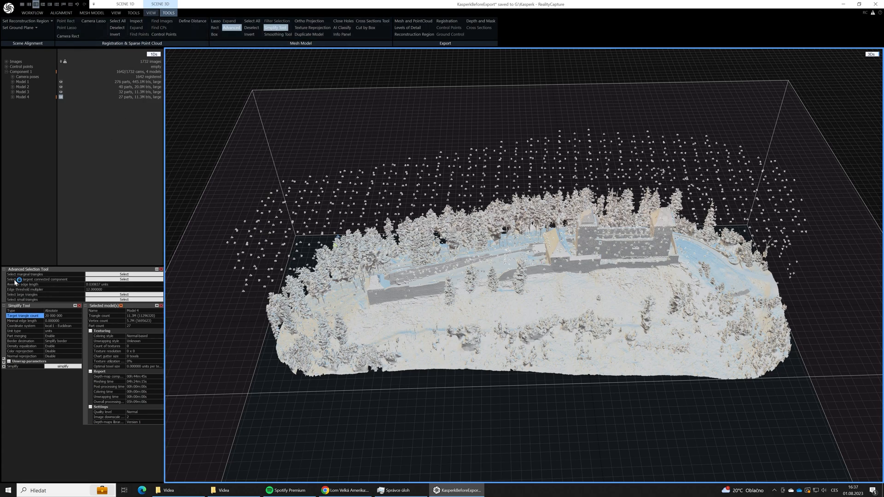
mouse_move(97, 279)
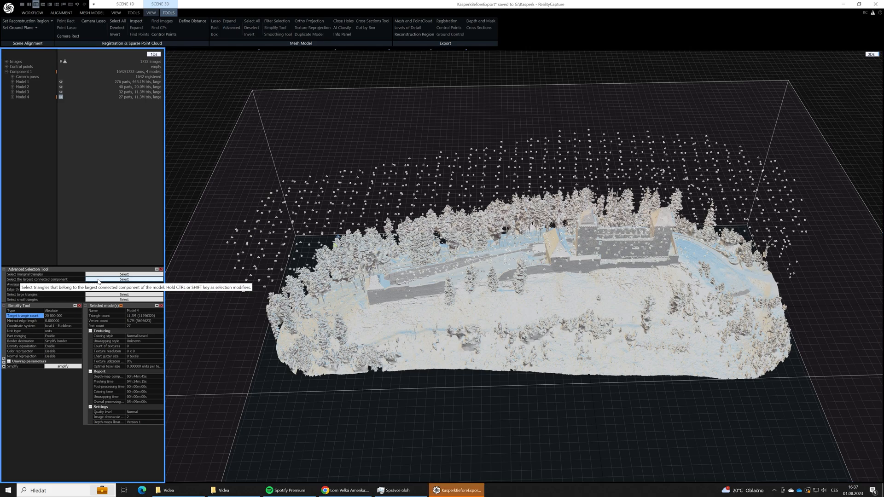
click(123, 279)
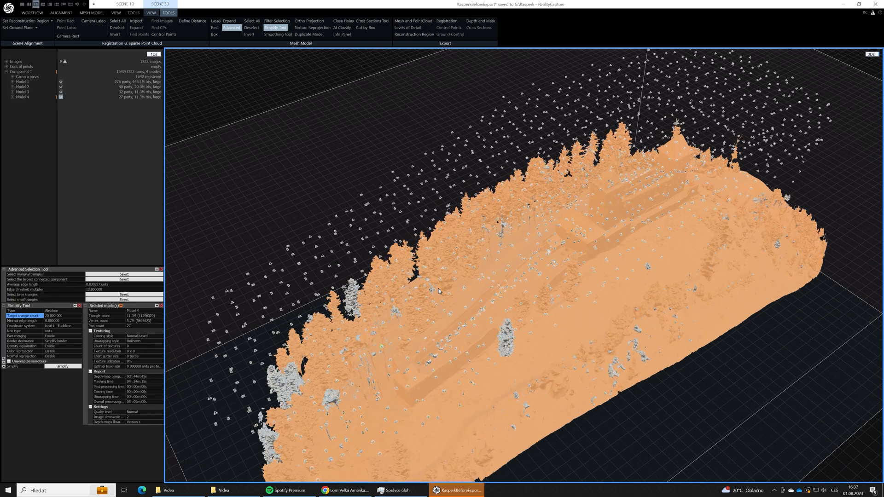
drag(438, 291, 503, 328)
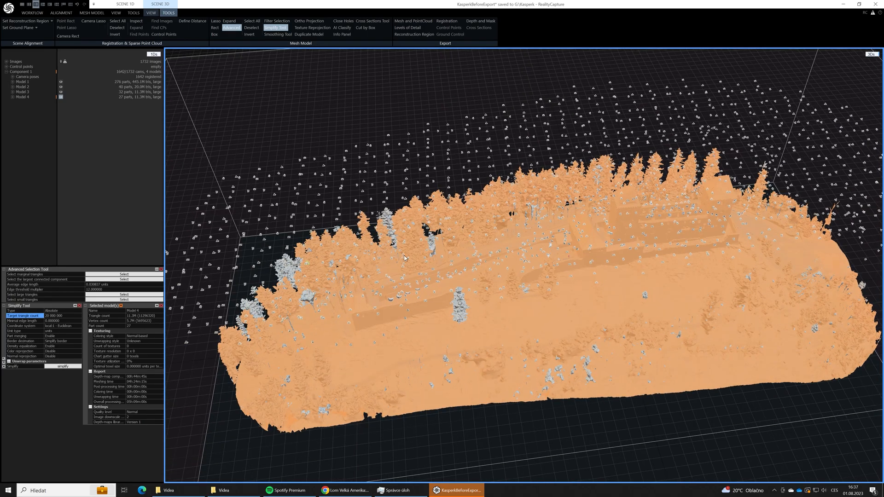
mouse_move(474, 329)
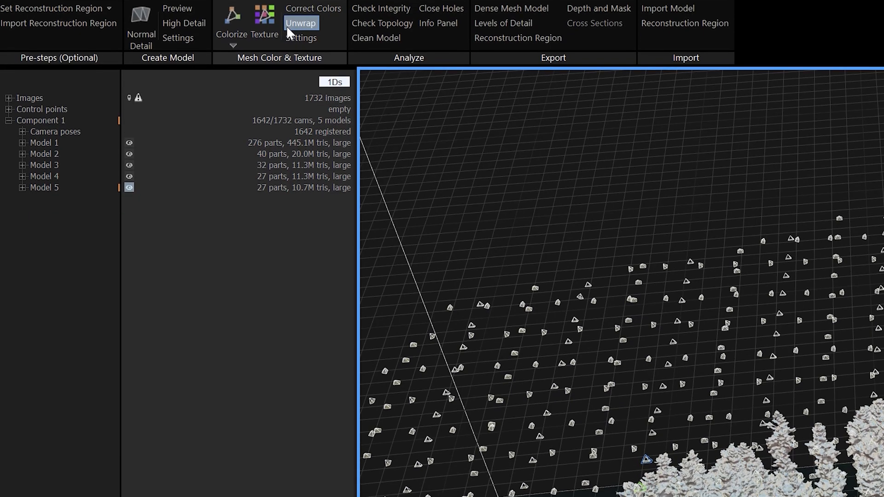
Step: Bring up the Unwrap settings for the cleaned Model 5
click(301, 23)
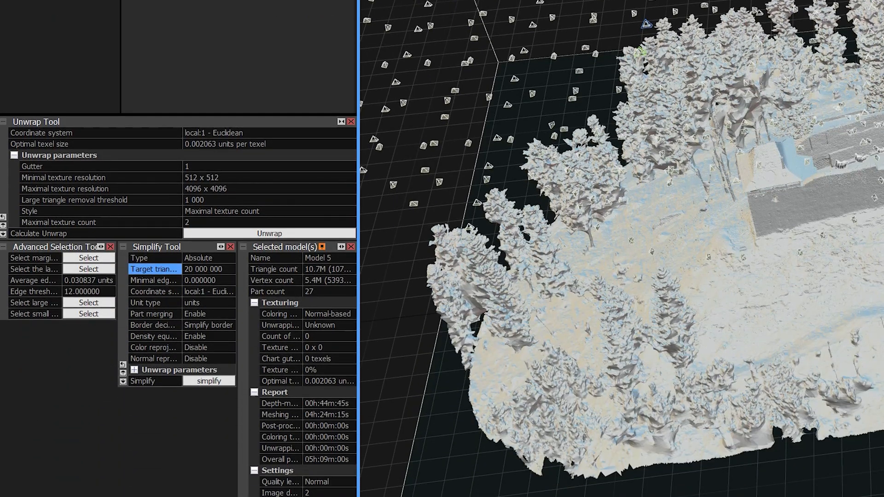
mouse_move(327, 155)
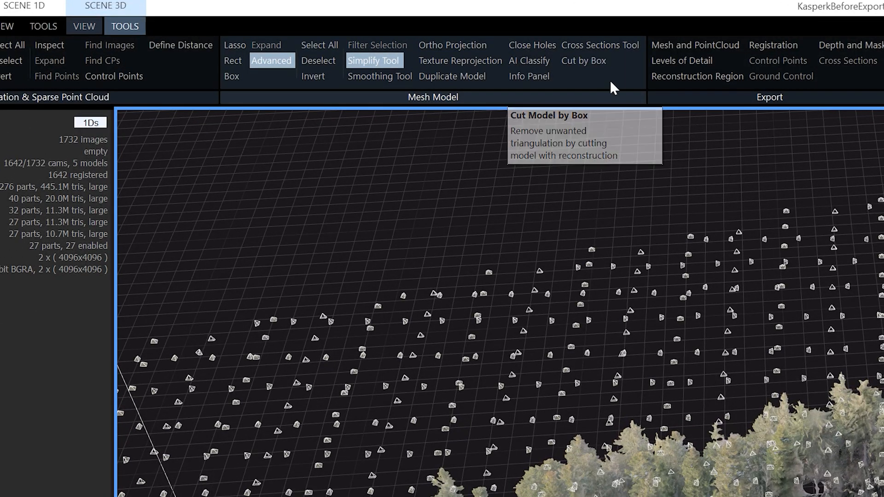
mouse_move(131, 17)
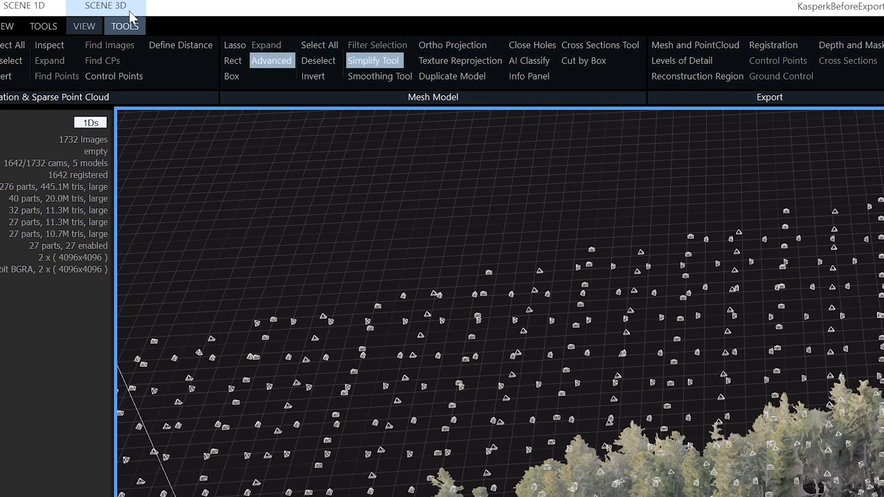
mouse_move(695, 45)
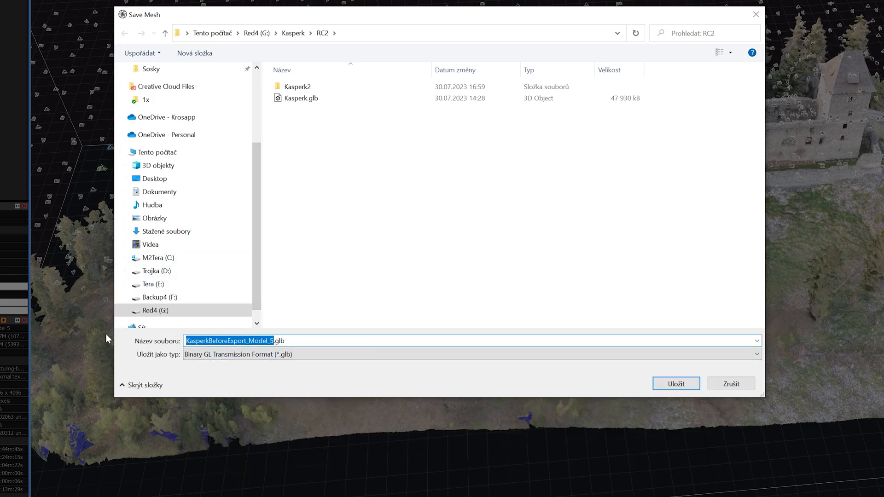
Step: Name the export Kasperk2.glb in Binary GL Transmission Format and save it to the RC2 folder
text(Kaspek.glb)
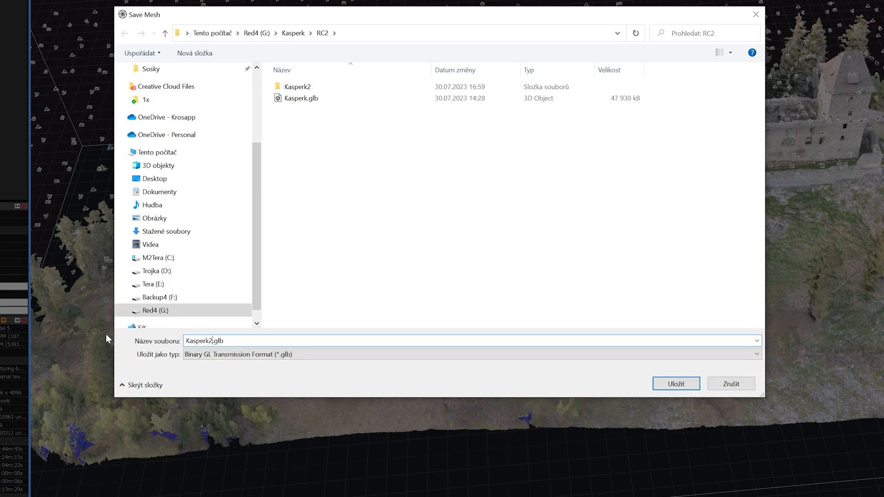
click(472, 354)
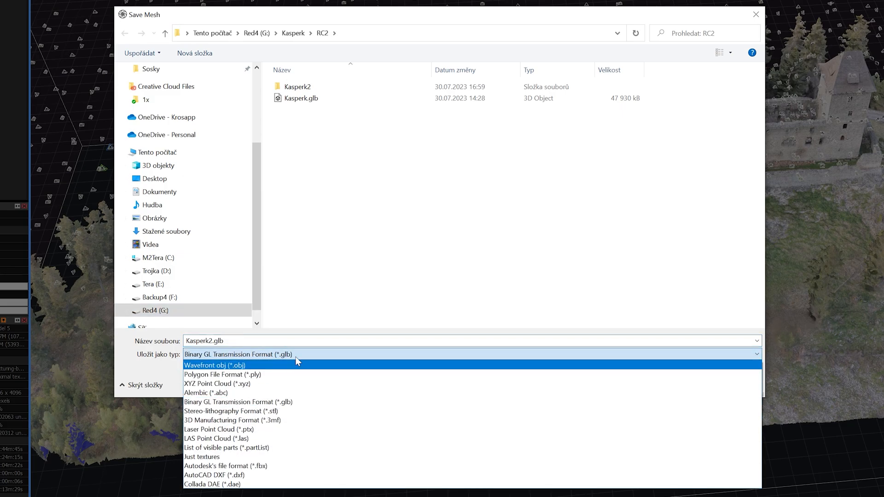
mouse_move(231, 411)
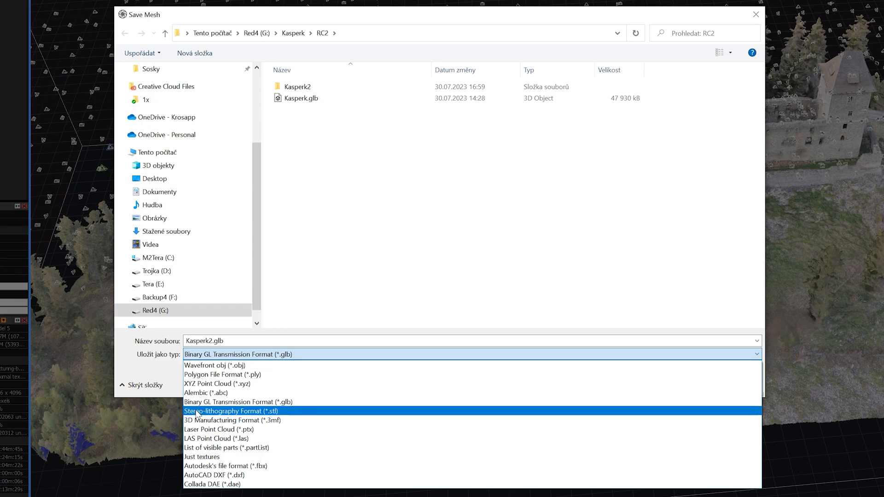
mouse_move(236, 401)
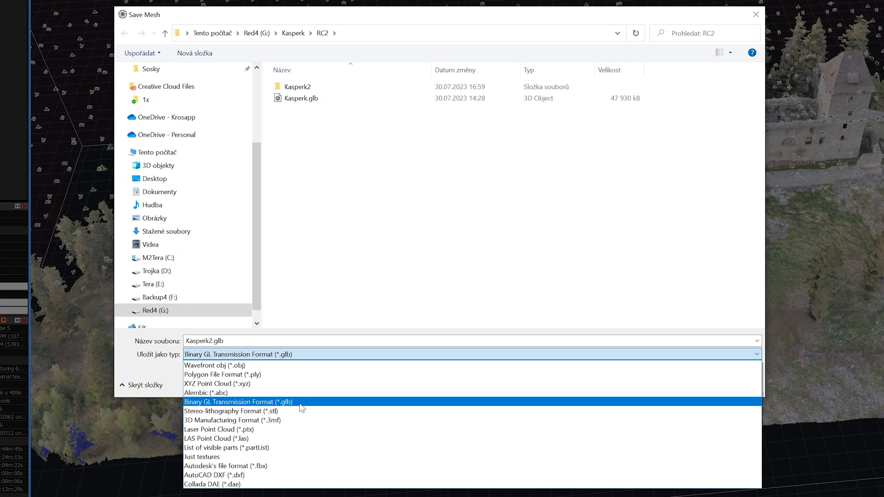
click(239, 401)
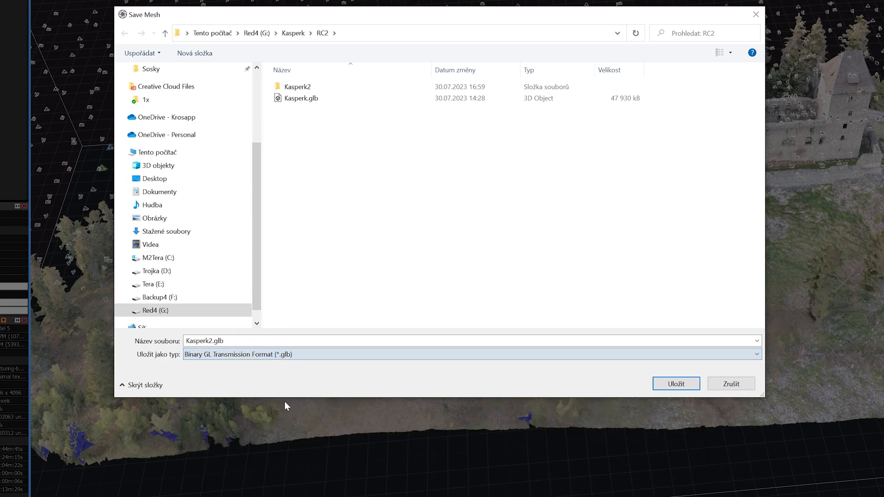
click(675, 384)
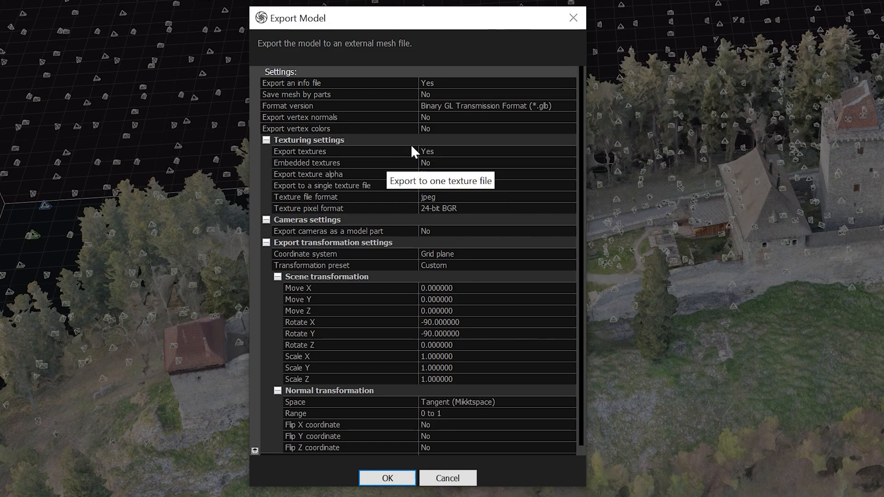
mouse_move(306, 155)
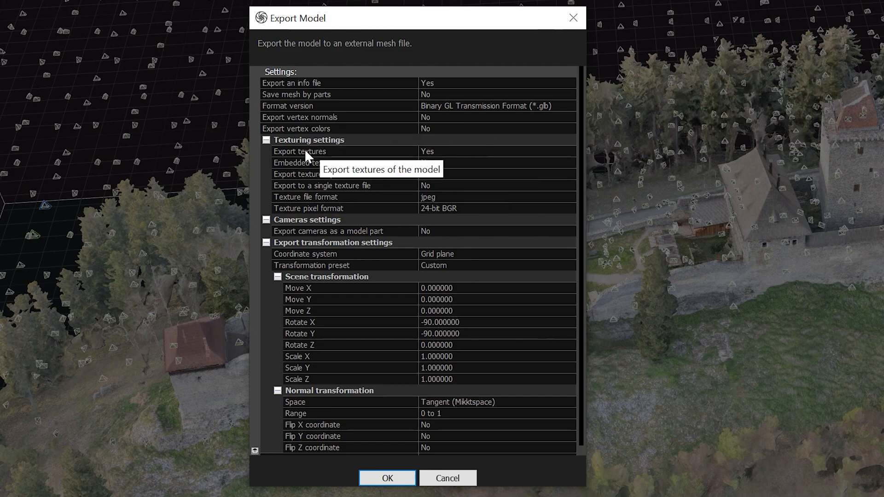
Step: Set Embedded textures to Yes for the glb export and confirm the Export Model settings
click(307, 151)
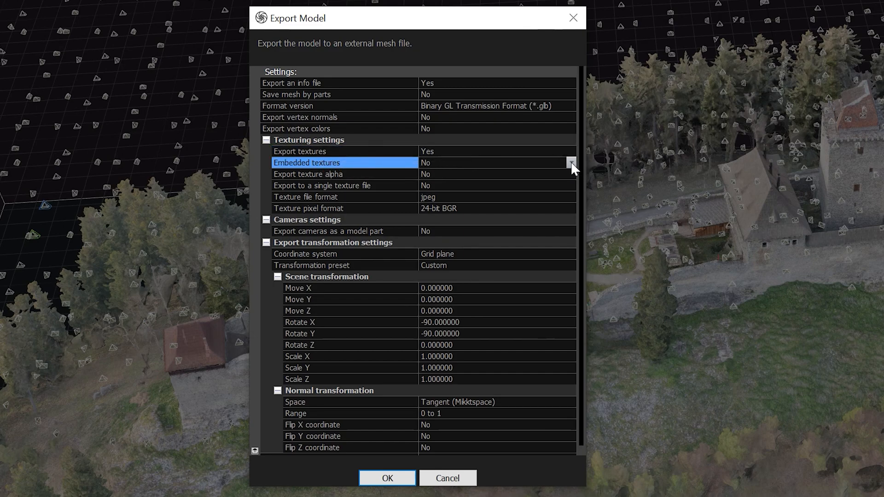
click(570, 163)
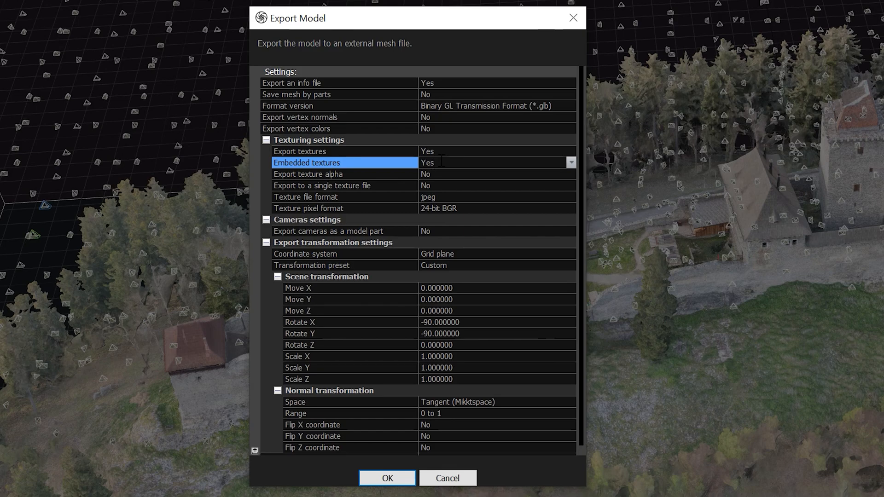
mouse_move(467, 164)
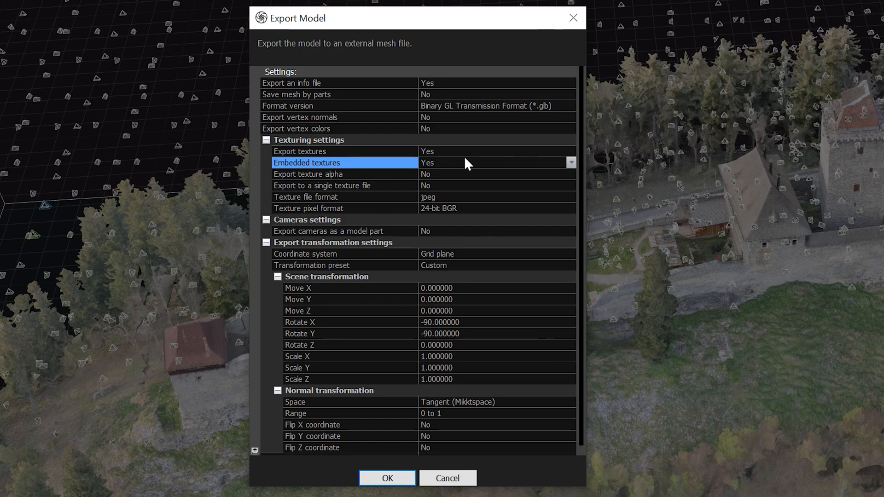
mouse_move(411, 139)
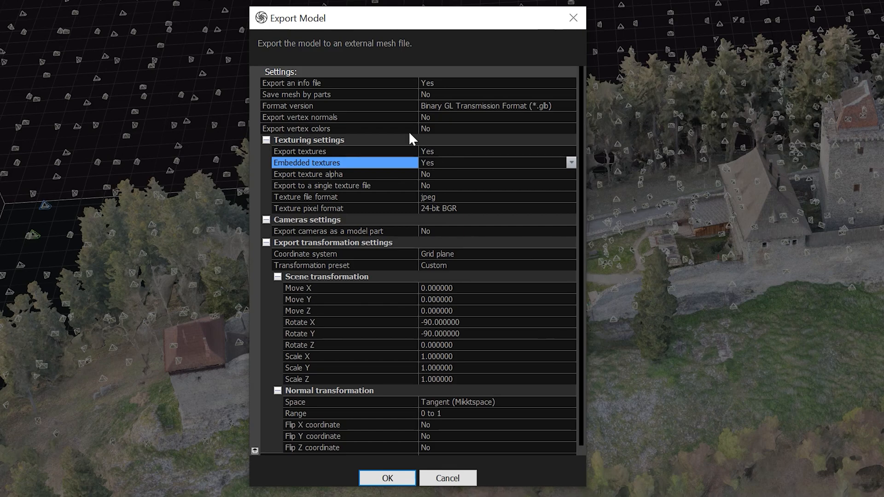
mouse_move(441, 141)
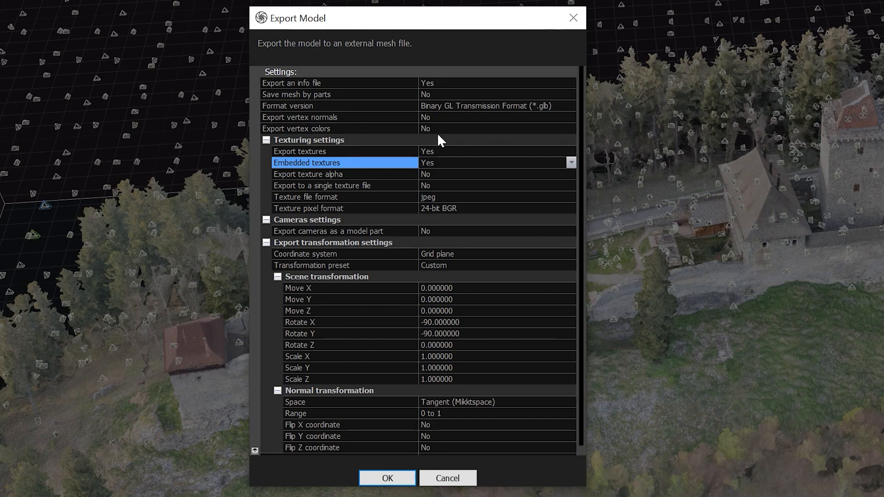
click(339, 116)
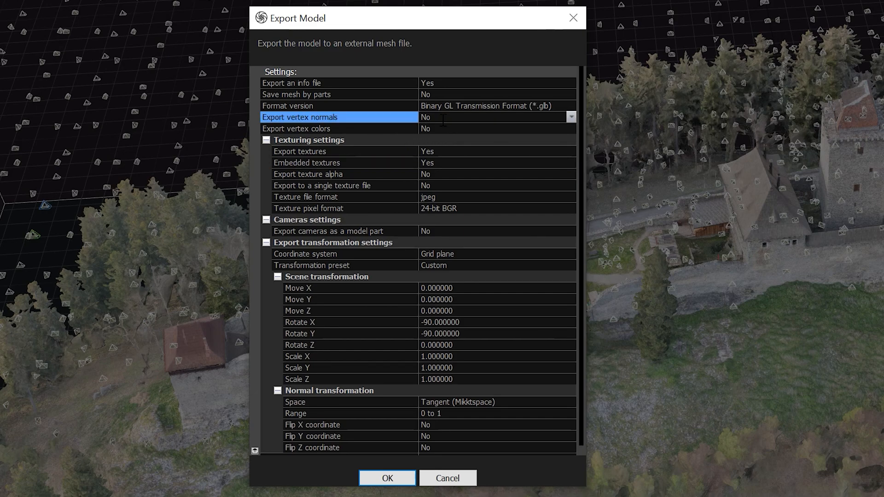
mouse_move(318, 126)
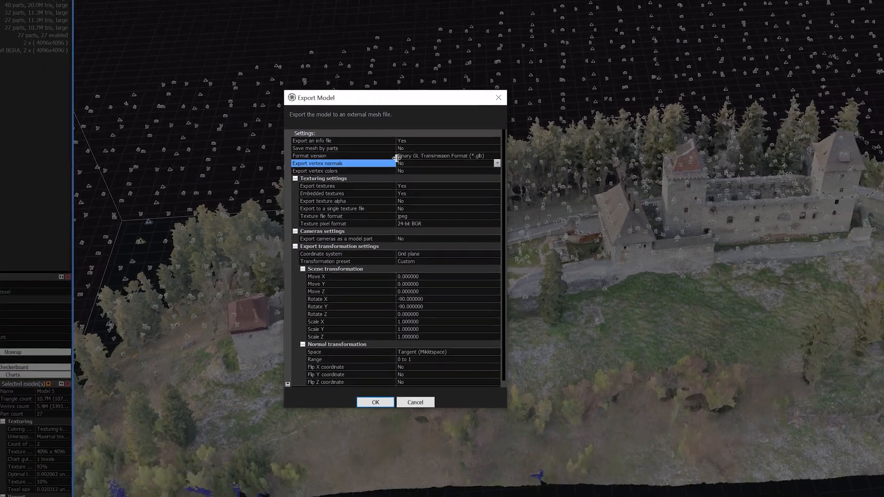
click(375, 402)
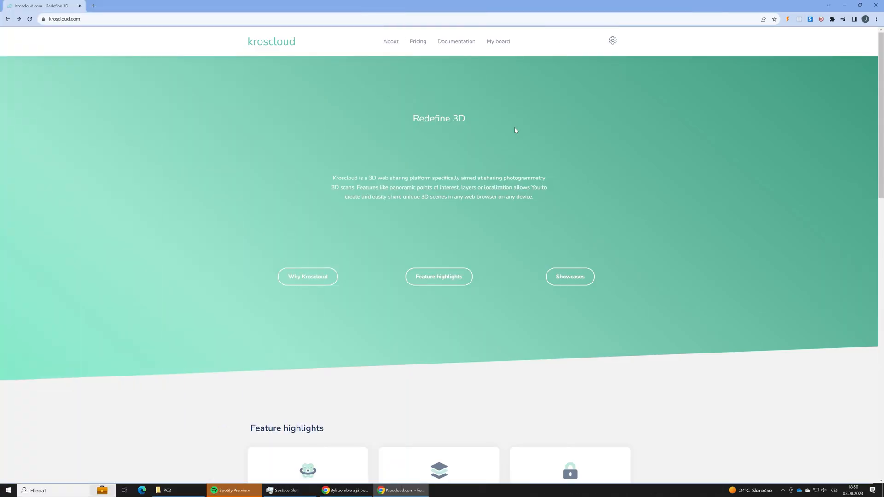
mouse_move(499, 52)
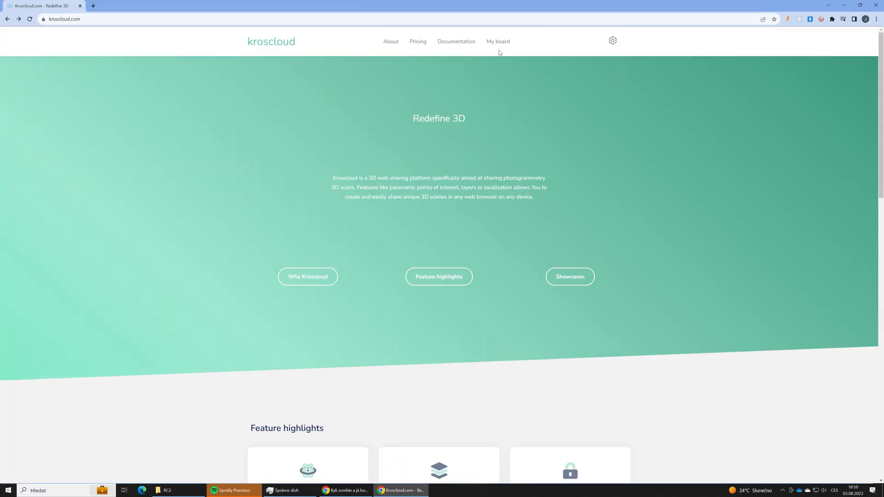
mouse_move(497, 42)
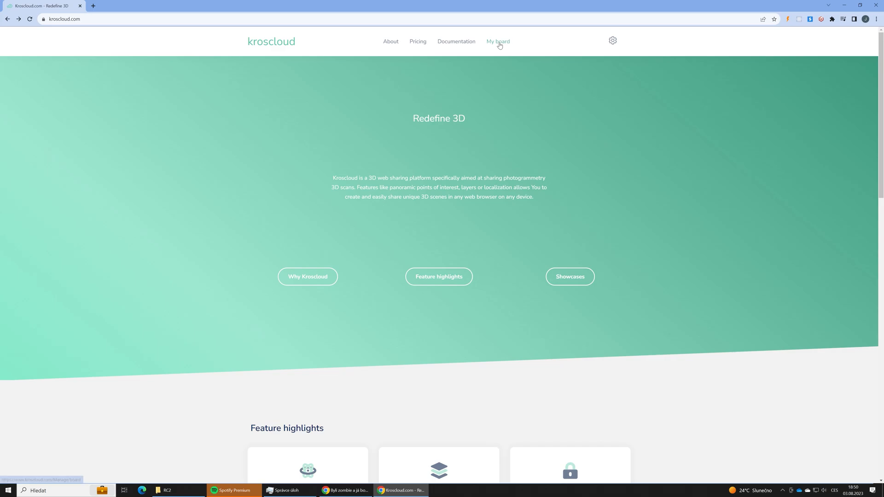
Step: From My board, start a new 3D scene and pick the Kasperk.glb model file
click(498, 41)
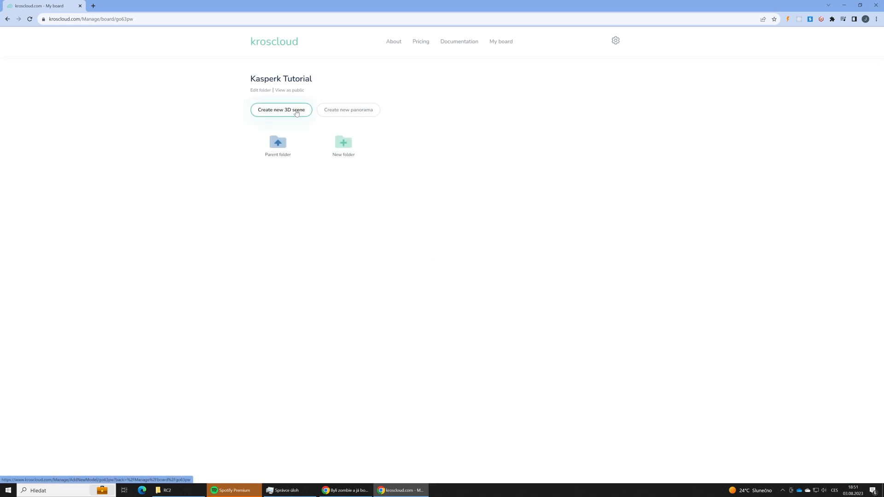
click(280, 109)
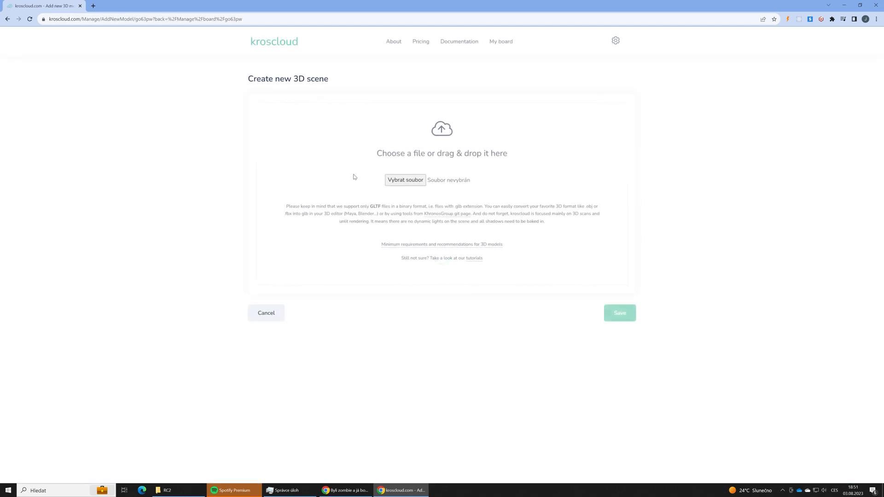
click(405, 180)
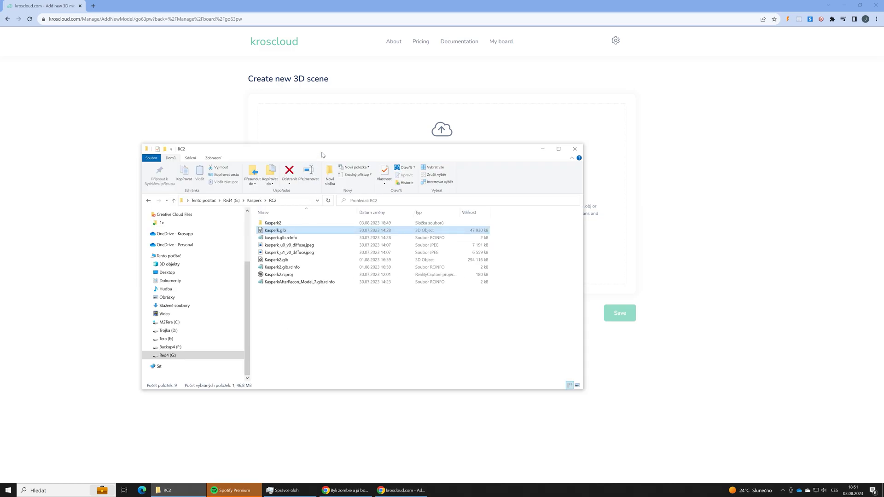
double_click(275, 230)
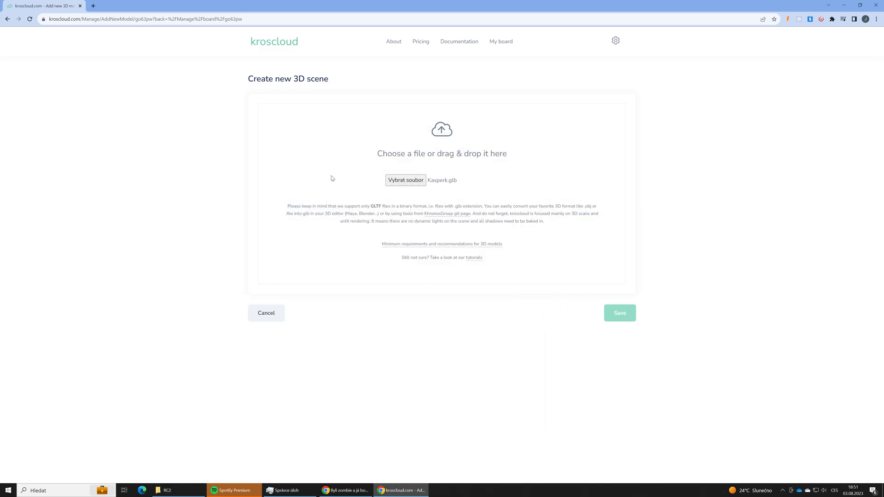
Step: Title the scene Kasperk castle, save it and open it in the scene editor
click(619, 313)
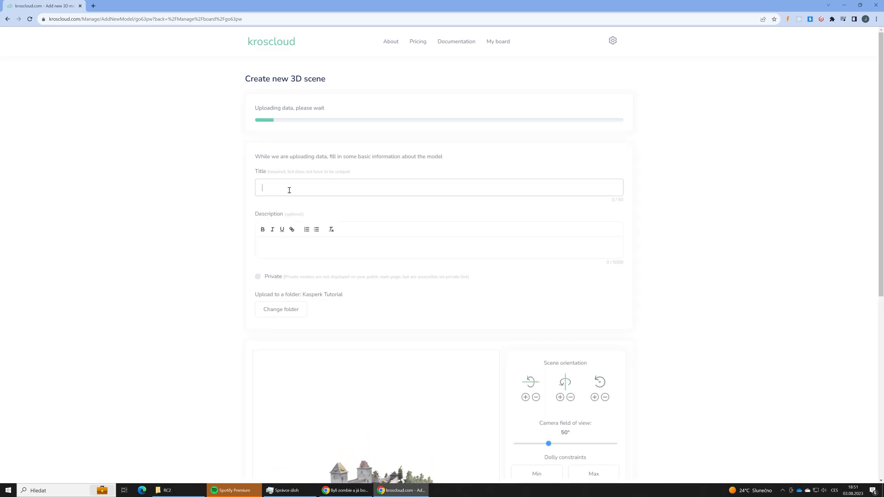
text(Kasperk castle)
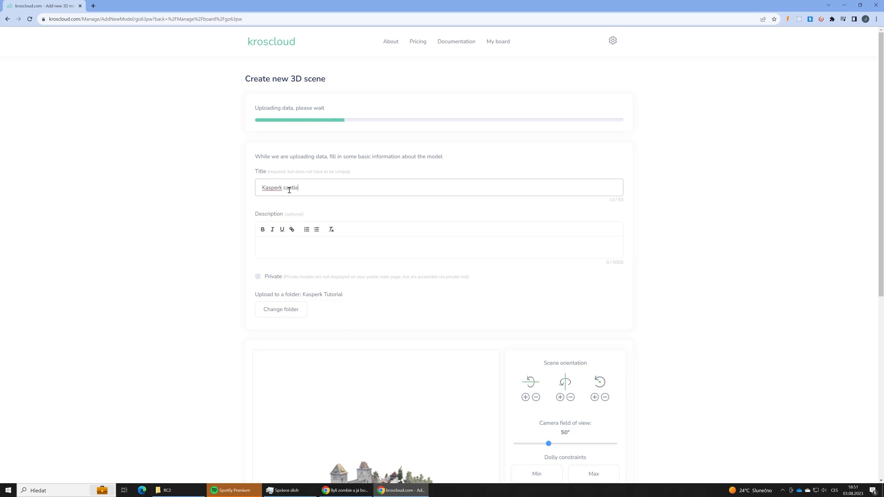
scroll(down, 3)
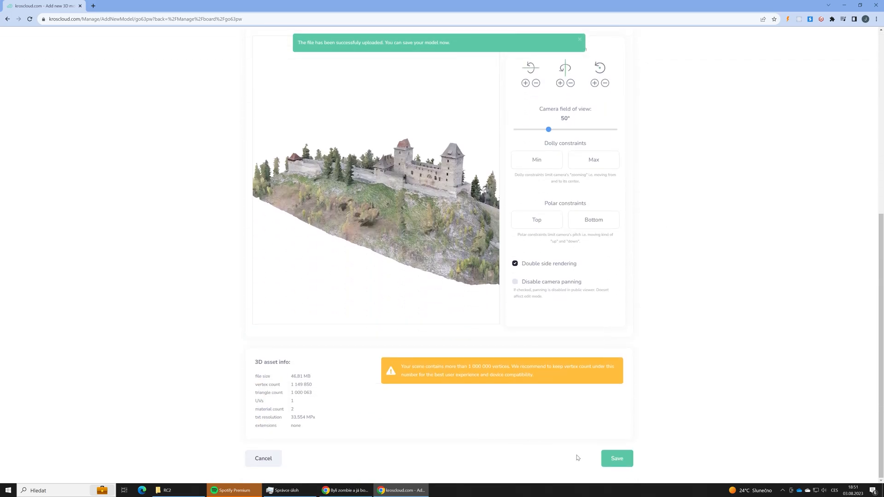
click(616, 458)
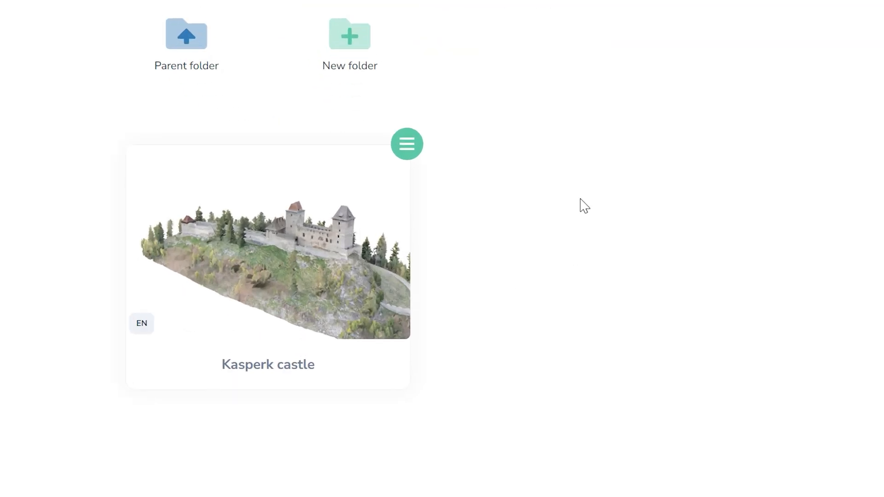
click(268, 259)
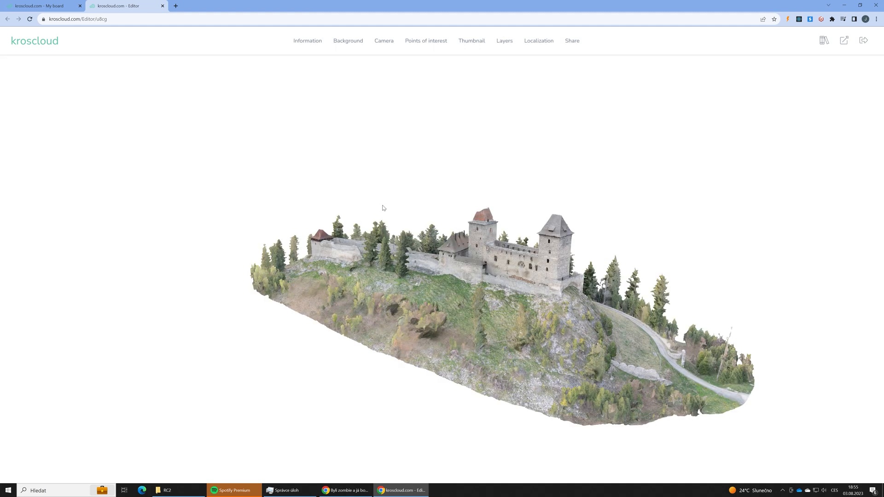
Step: Give the castle scene a built-in Pano background and save it
click(348, 41)
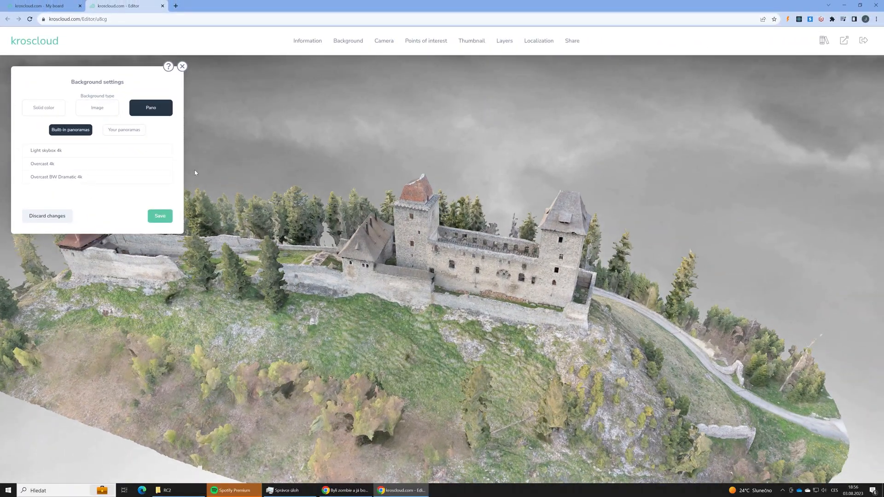
click(160, 216)
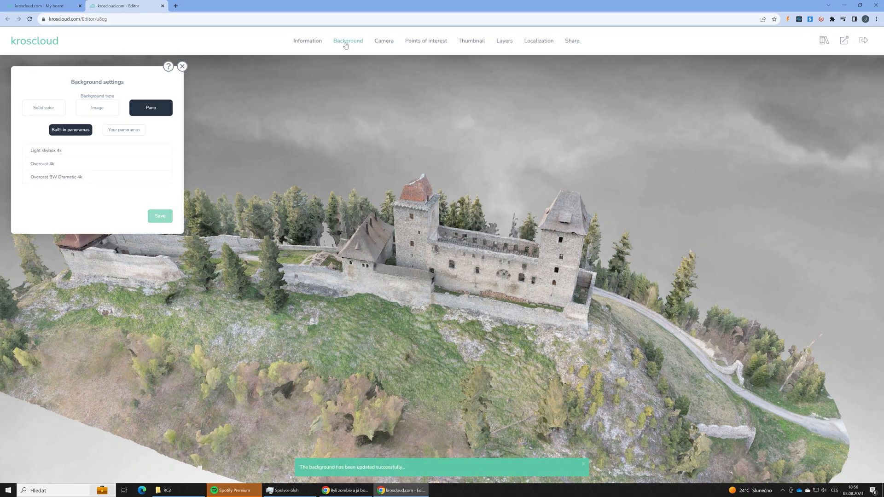
Step: Enable the Bottom polar and Max dolly camera constraints, then save with the current default position
click(384, 40)
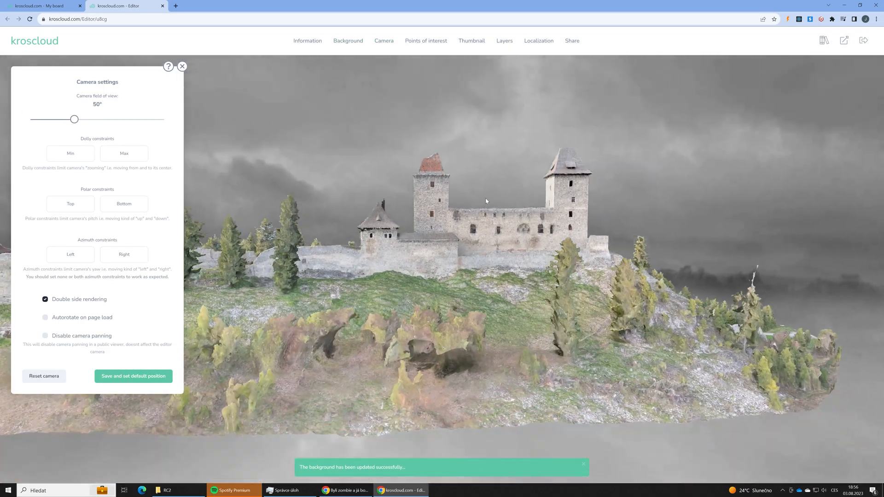
click(124, 203)
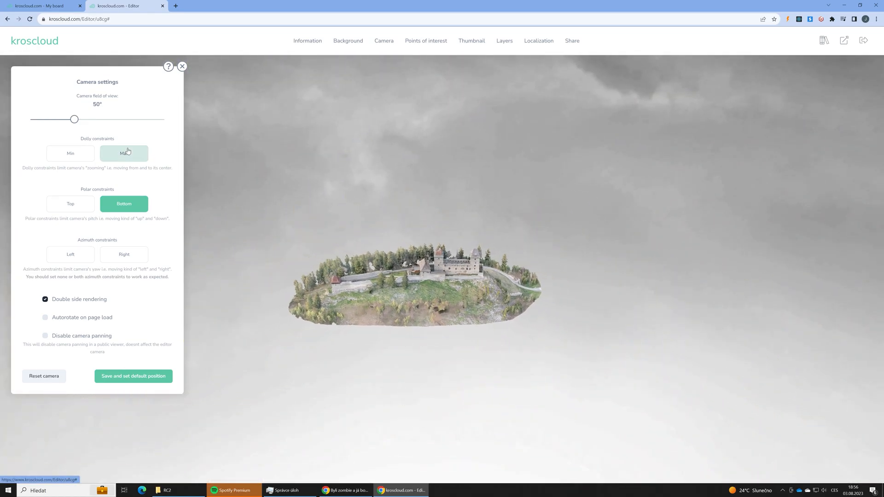
click(124, 153)
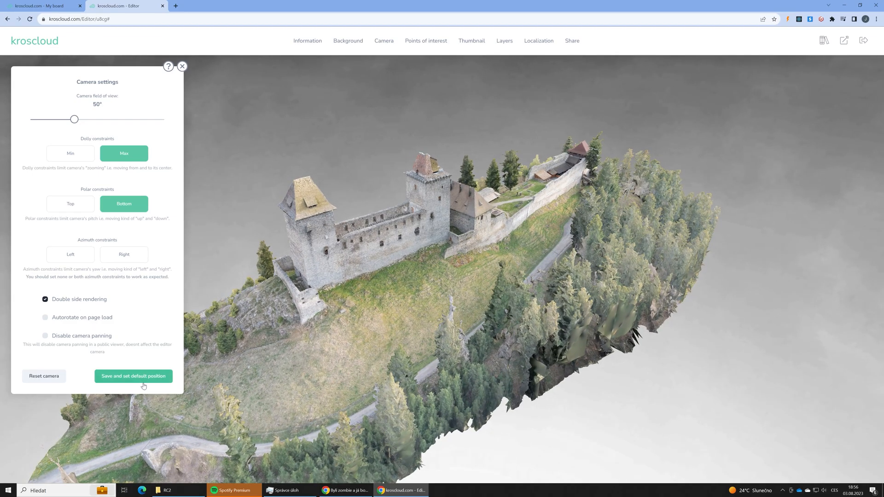
click(133, 376)
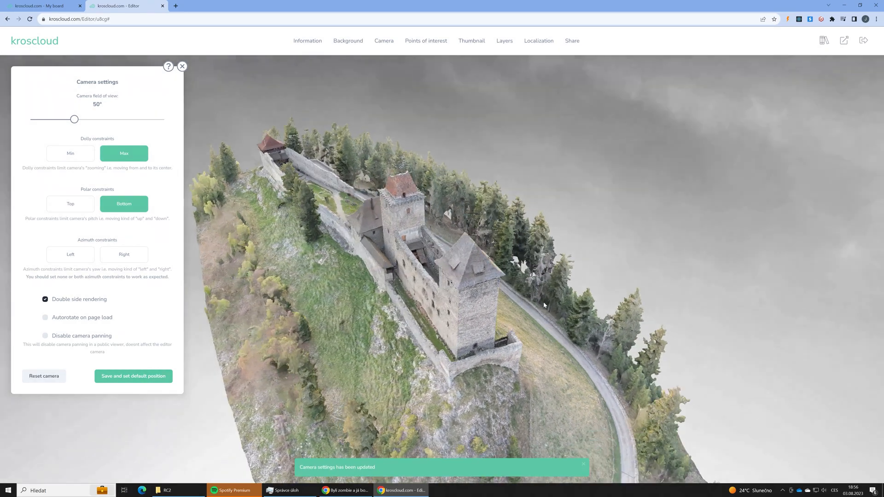
click(425, 41)
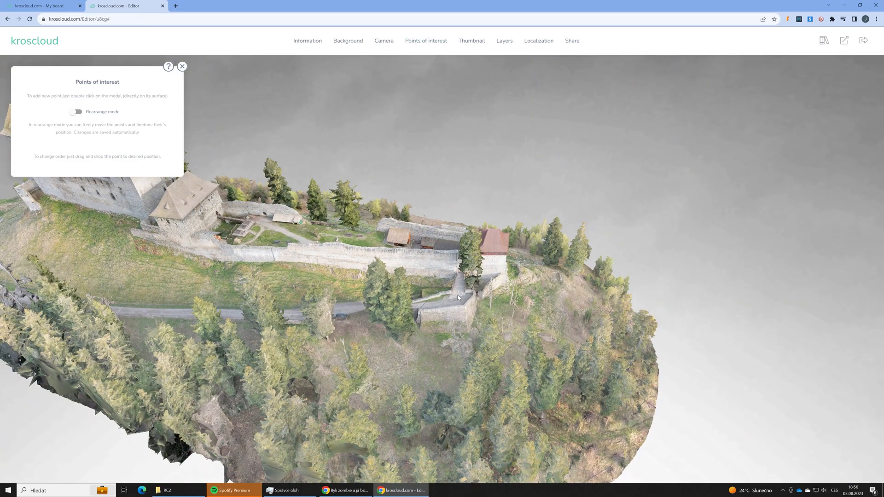
Step: Place an info point titled The main gate with a numbered size-L icon, then enable rearrange mode
double_click(456, 296)
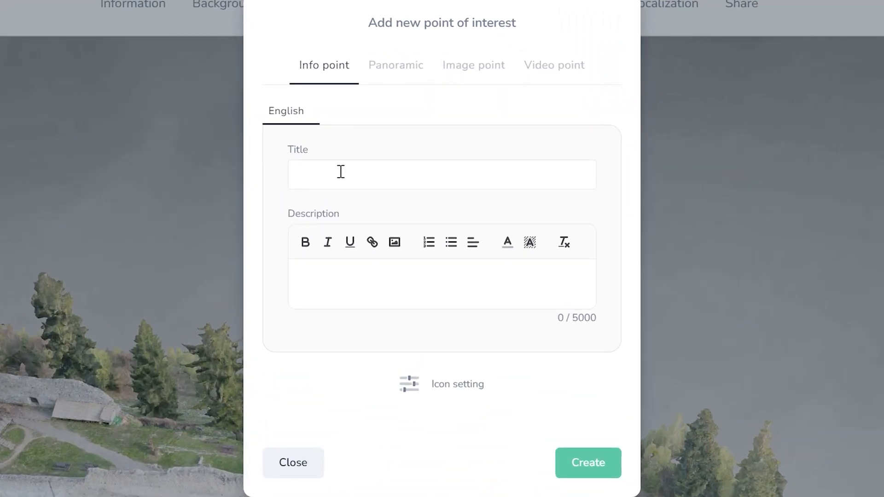
click(441, 174)
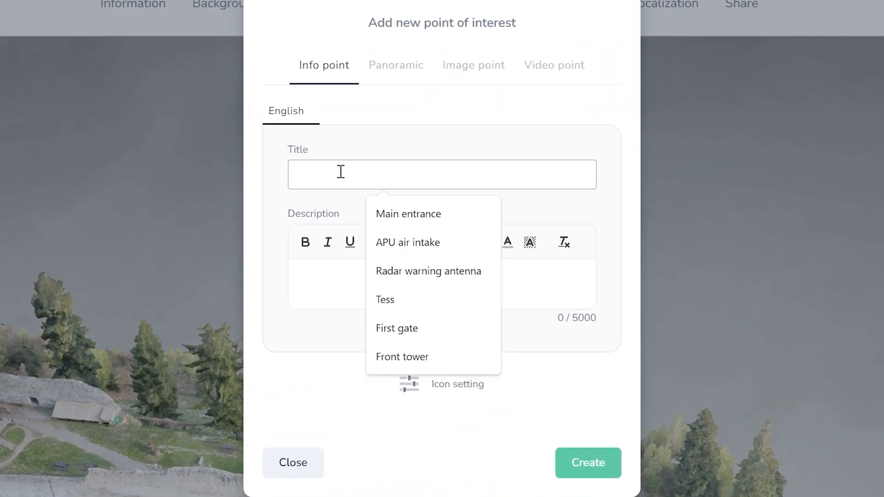
text(The main gate)
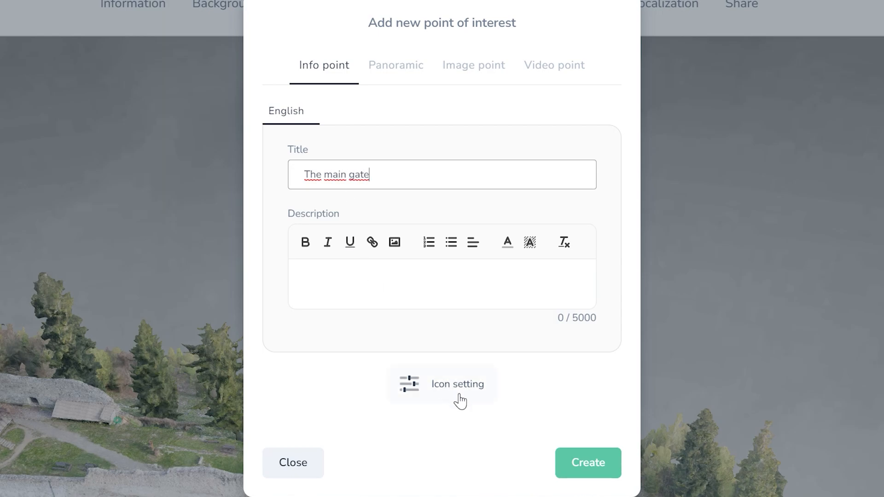
click(457, 384)
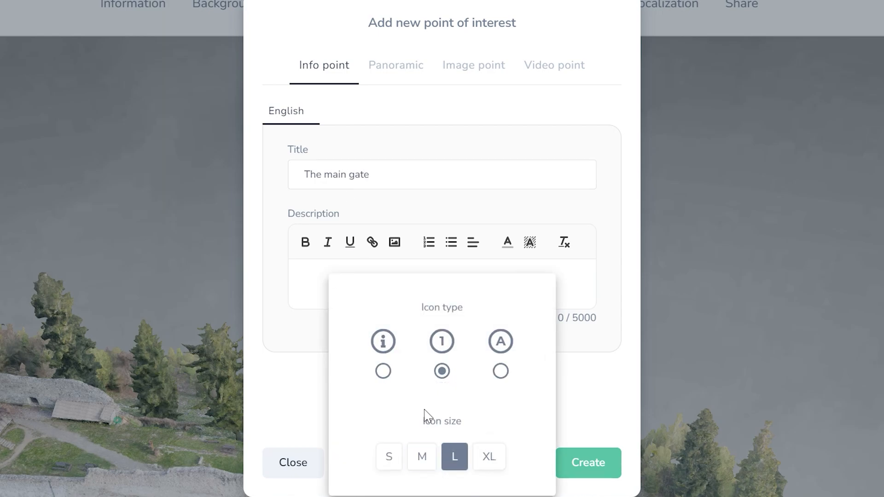
click(587, 462)
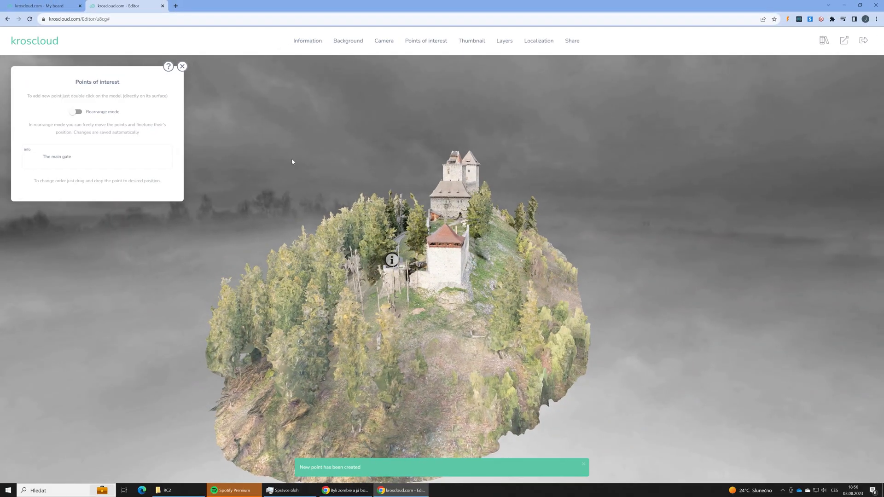
click(75, 111)
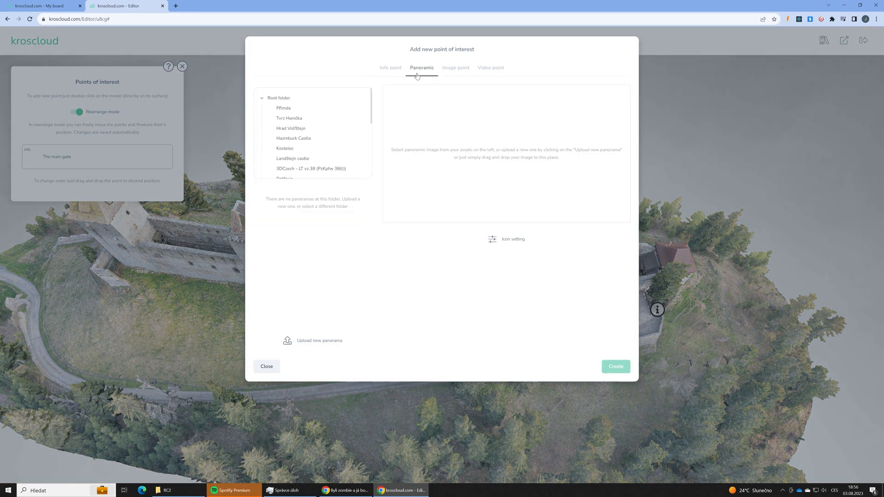
mouse_move(363, 259)
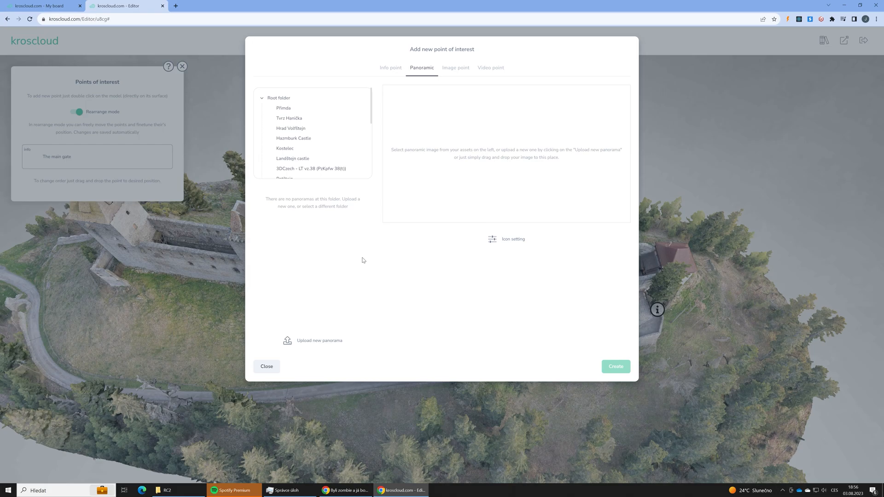
Step: Upload the courtyard panorama photo and create a panoramic point titled Main courtyard with its icon set
click(319, 340)
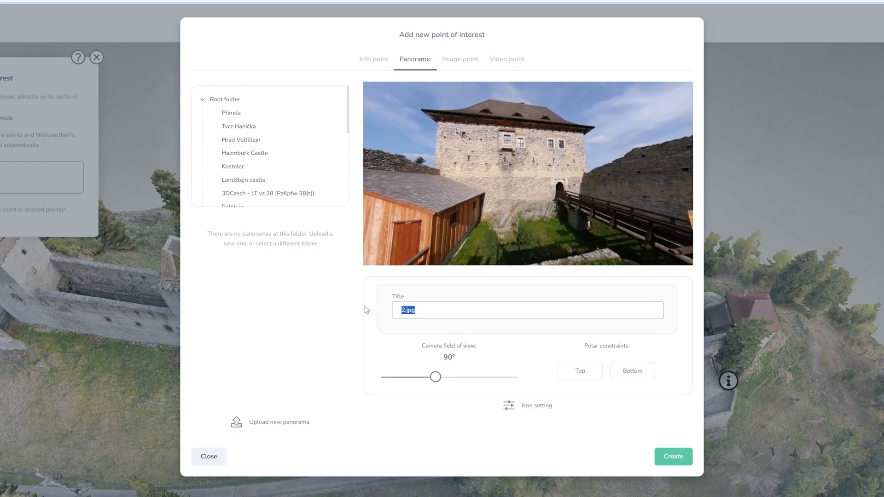
text(Main c)
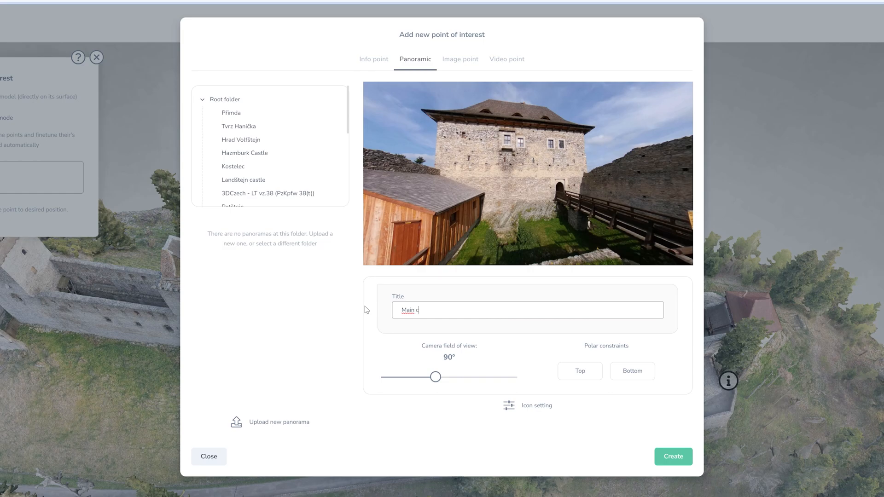
text(ourty)
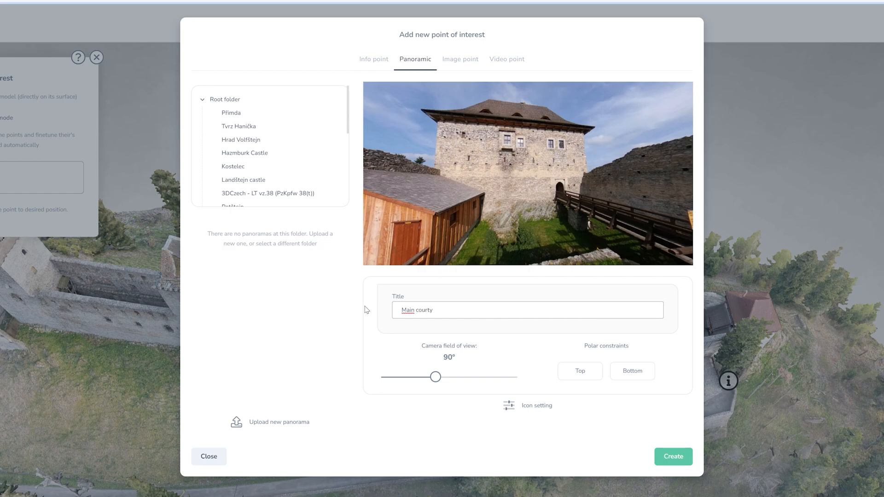
text(ard)
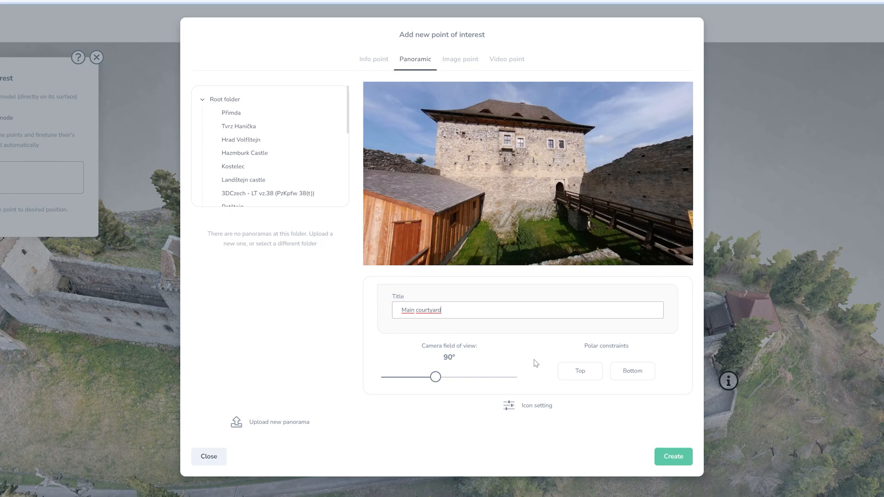
click(507, 404)
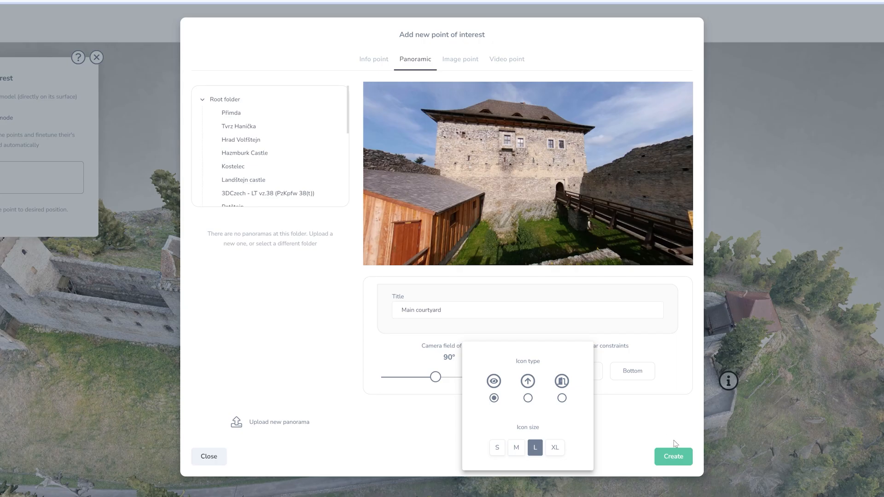
click(673, 456)
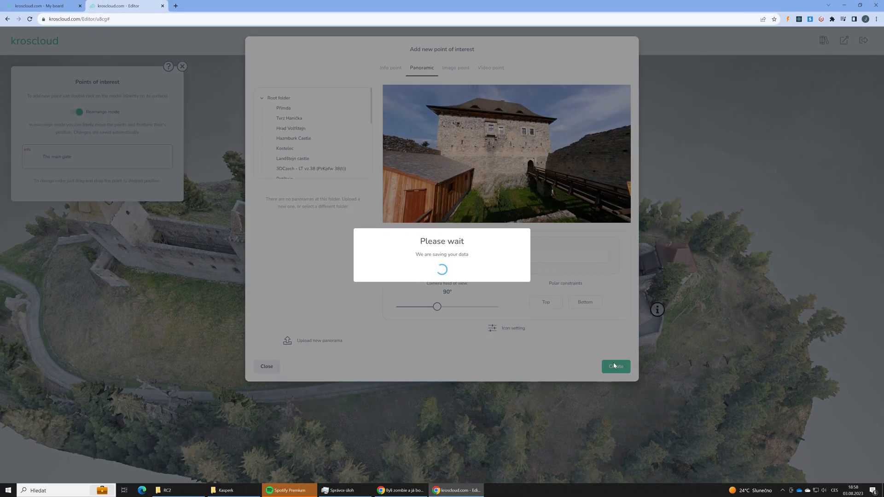
click(615, 366)
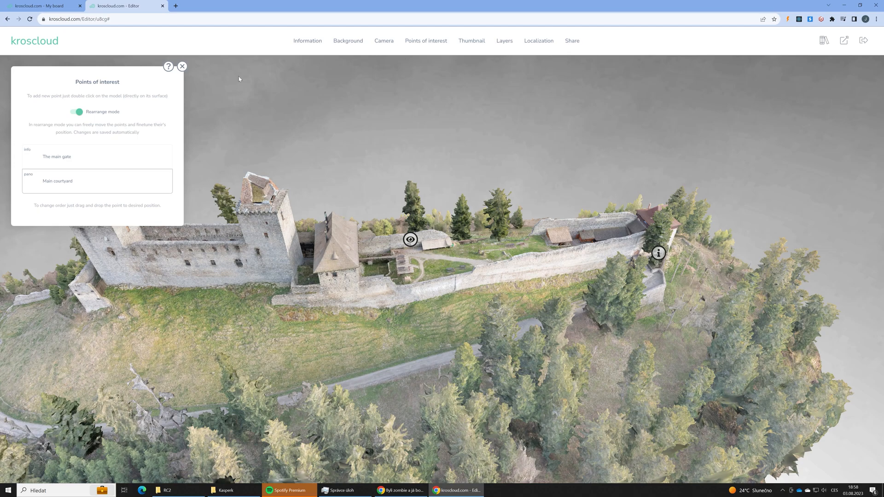
mouse_move(90, 92)
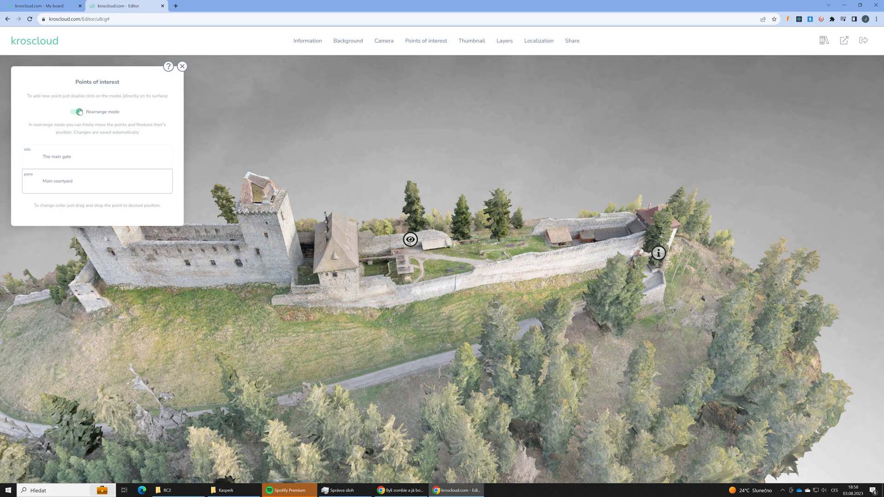
Step: Turn off Rearrange mode so The main gate and Main courtyard points stay fixed
click(78, 112)
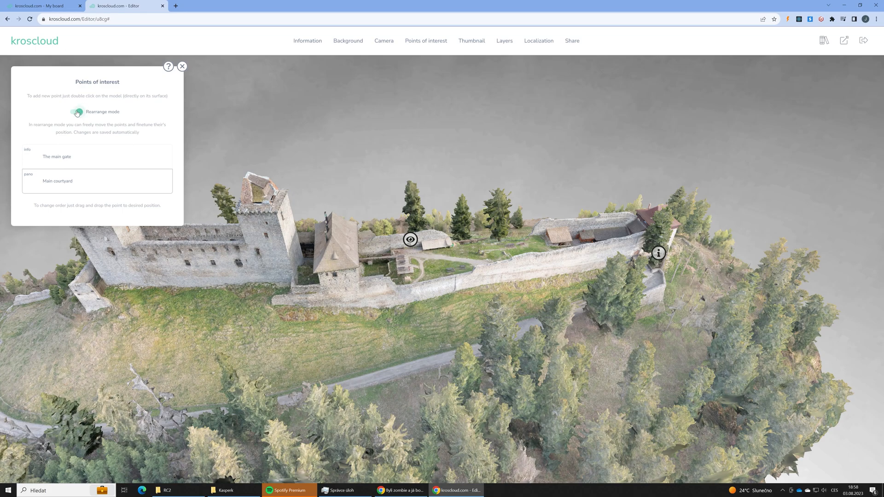
click(77, 112)
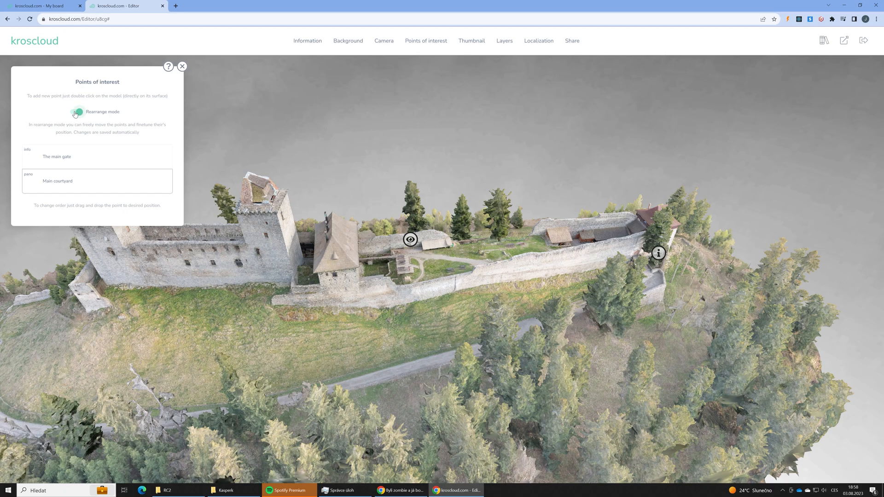
click(76, 112)
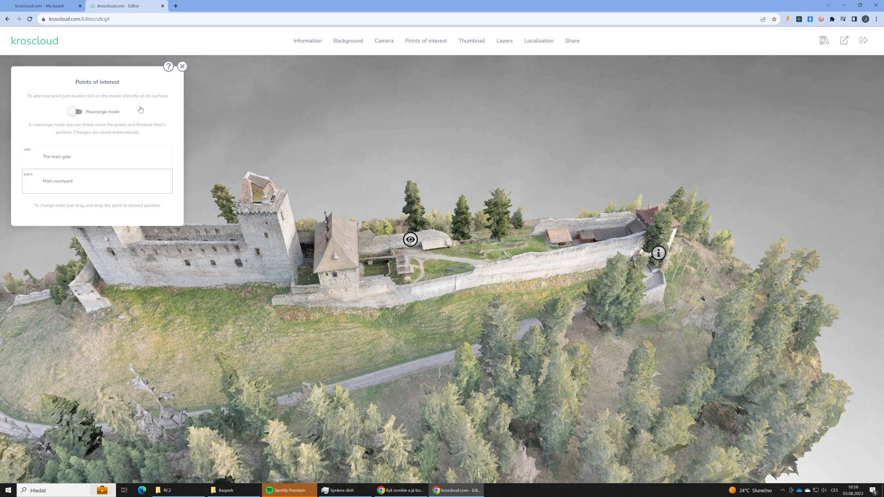
mouse_move(400, 65)
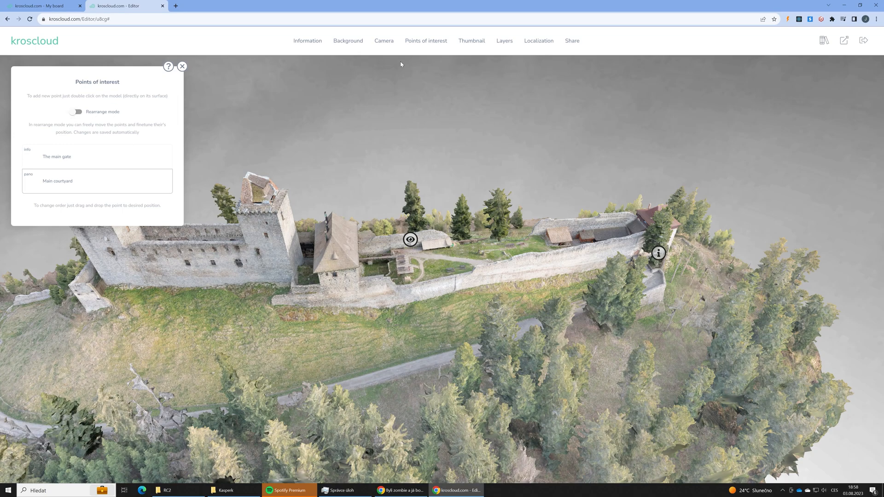
mouse_move(570, 51)
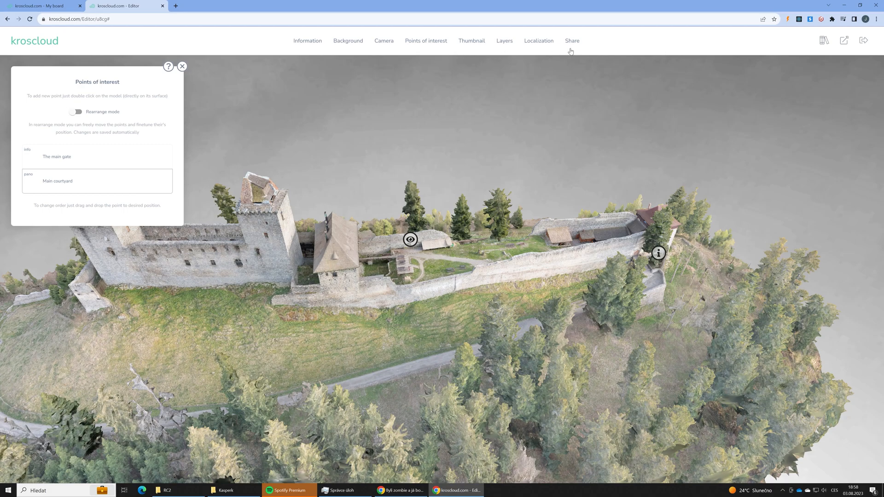
Step: Copy the scene's public link from Share and open it in a new browser tab
click(571, 40)
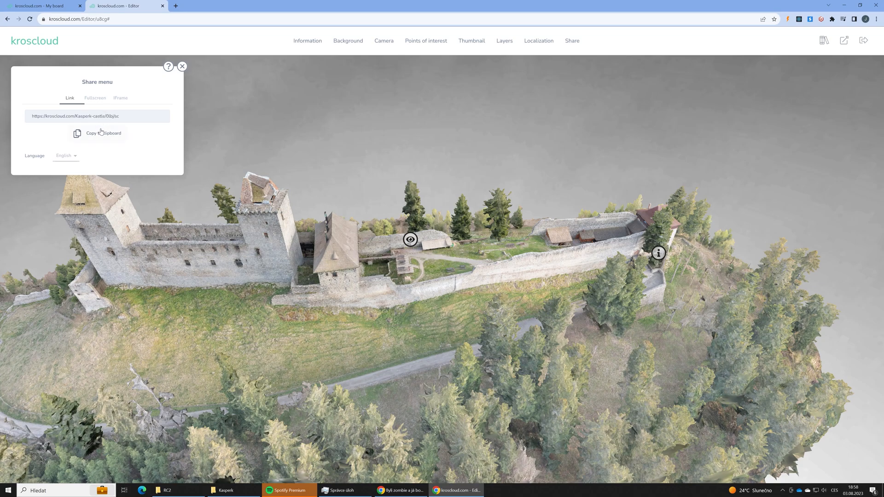
click(98, 133)
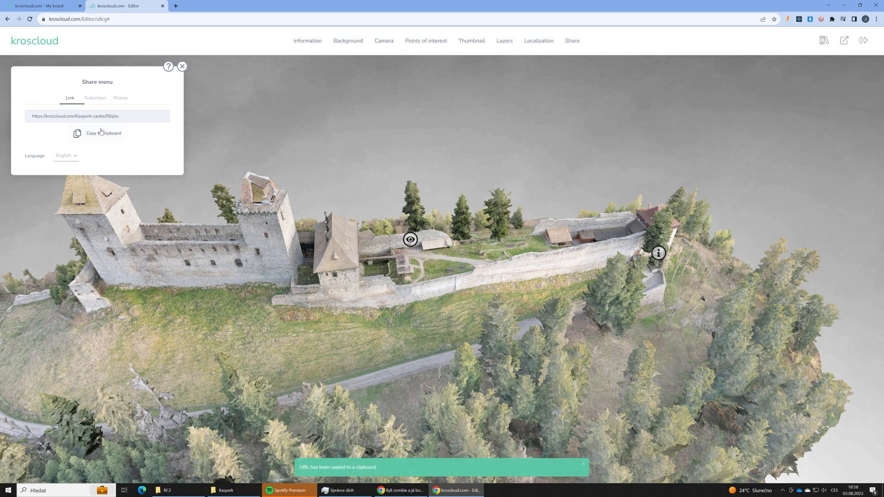
click(176, 6)
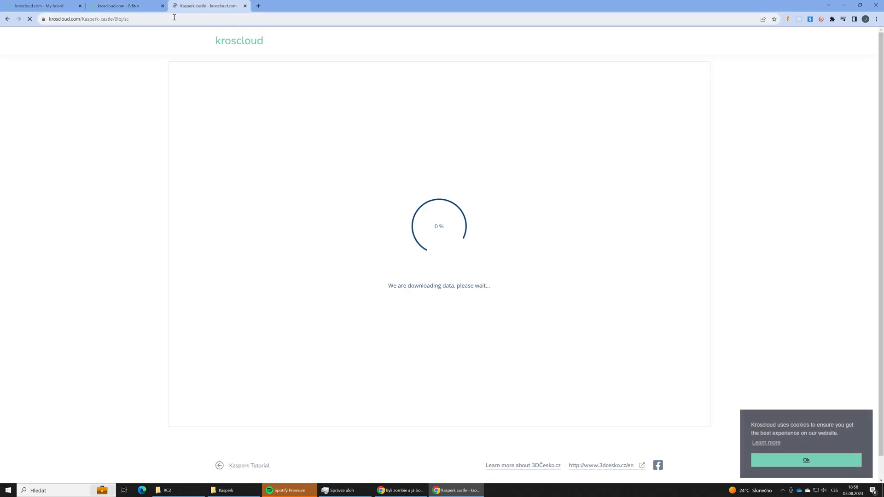
Step: Accept cookies on the public scene, open the Main courtyard panorama and close it back to the model
click(805, 459)
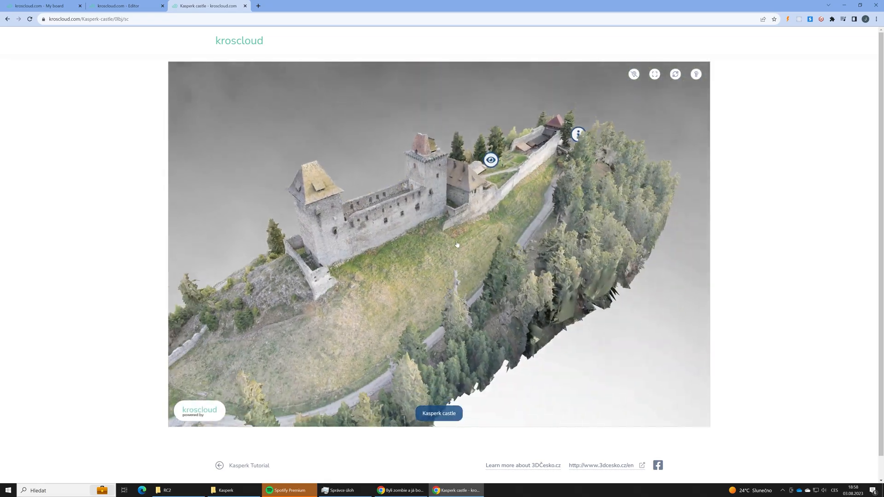
click(490, 161)
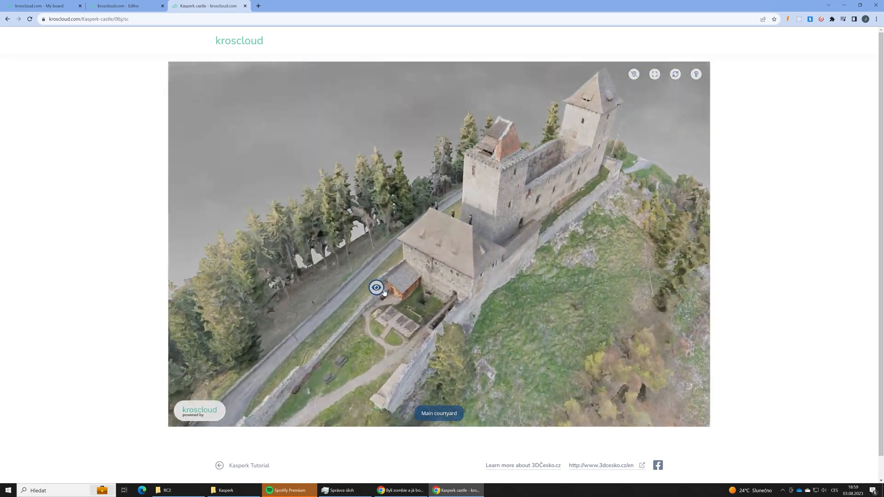
click(376, 287)
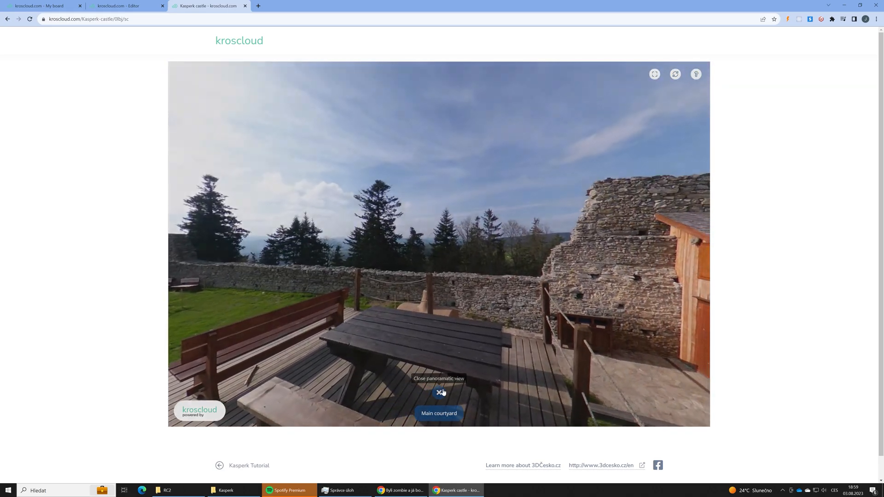
click(438, 392)
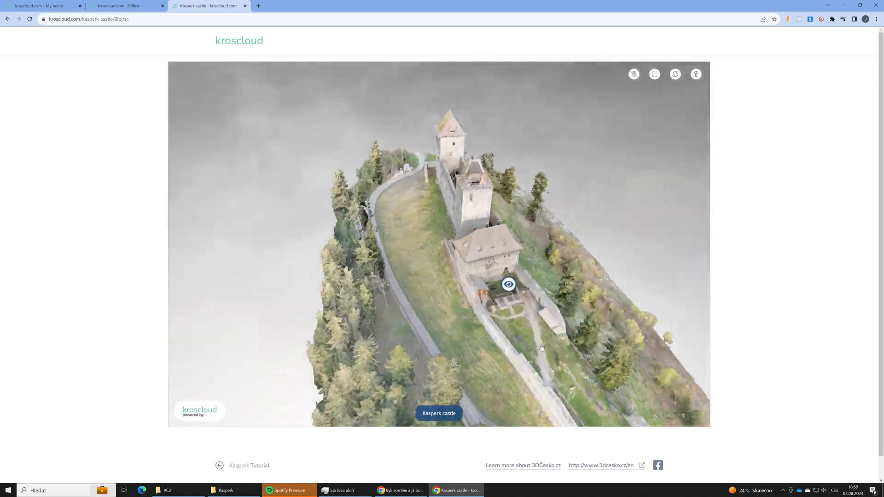